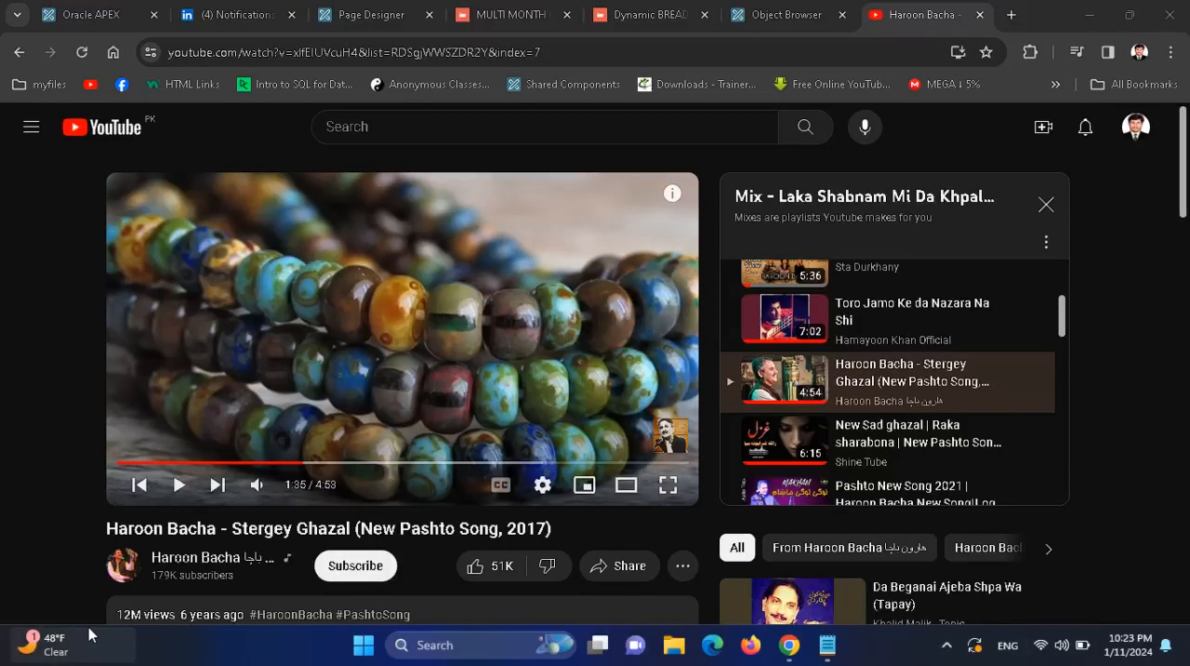
pyautogui.moveTo(944, 648)
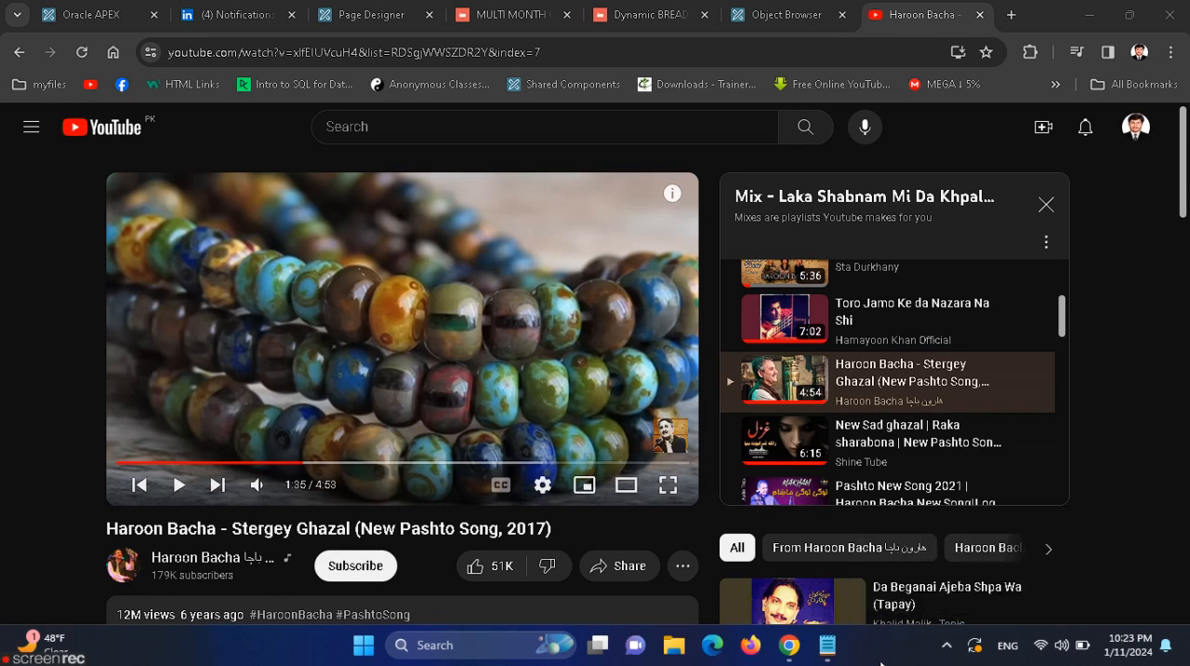
pyautogui.moveTo(730, 430)
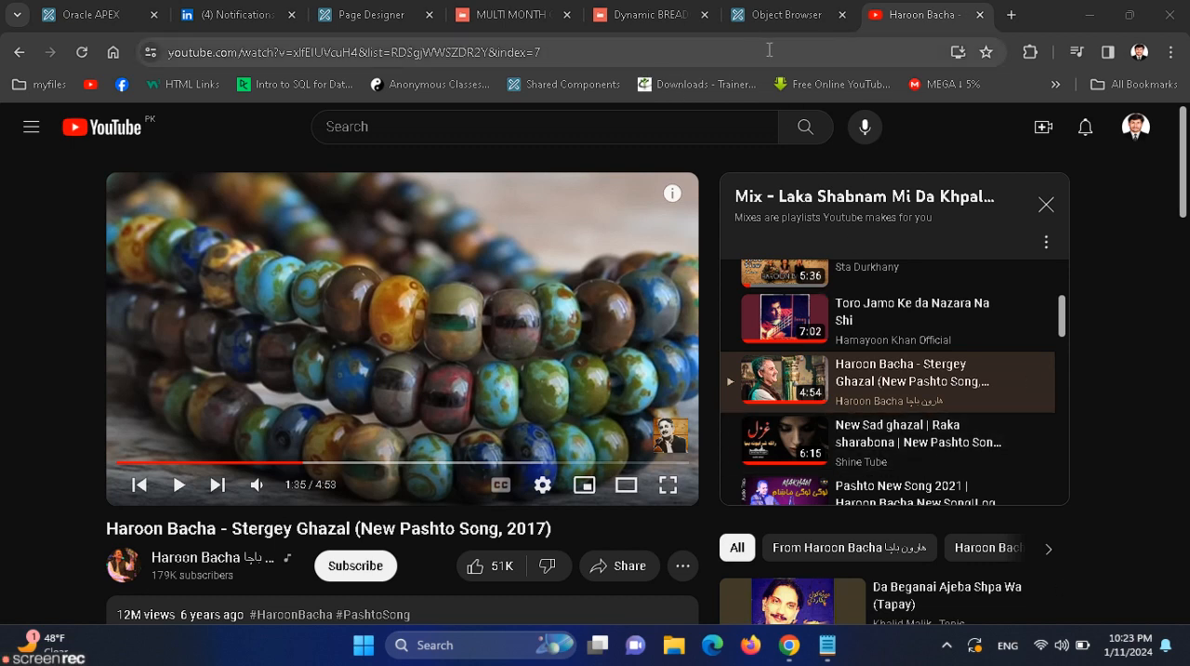
# Switch from the YouTube video to the Page Designer tab for page 17
pyautogui.click(376, 14)
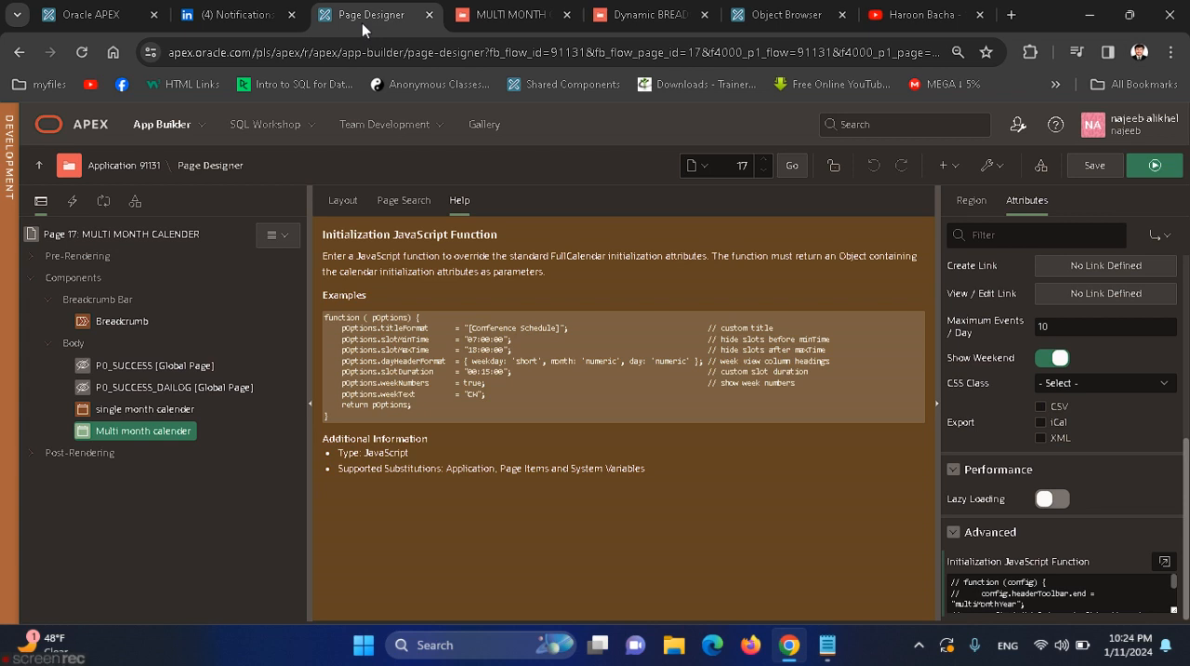
# View the running MULTI MONTH CALENDER page showing January 2024 in month view
pyautogui.click(507, 15)
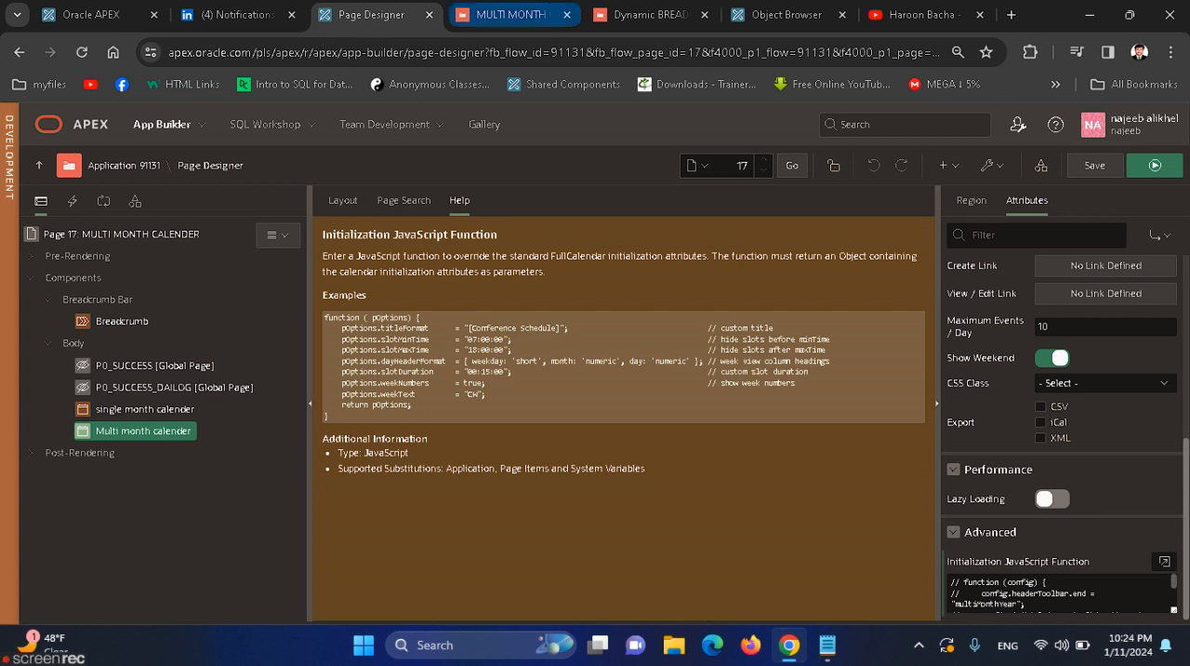
pyautogui.click(502, 14)
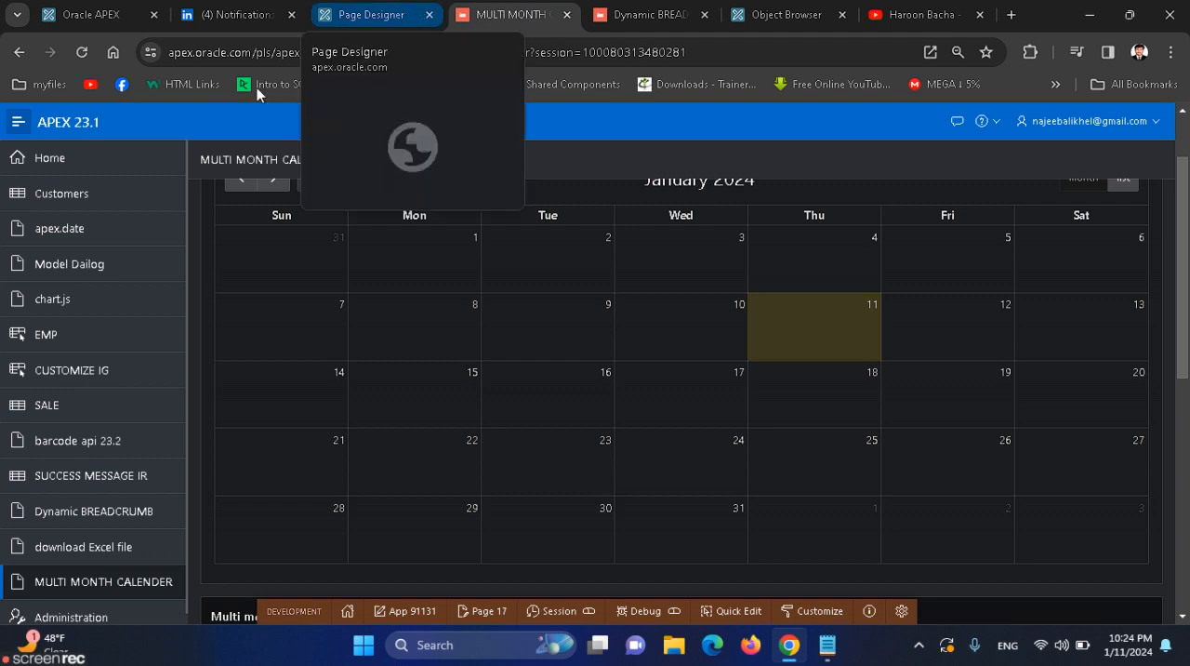
pyautogui.click(502, 15)
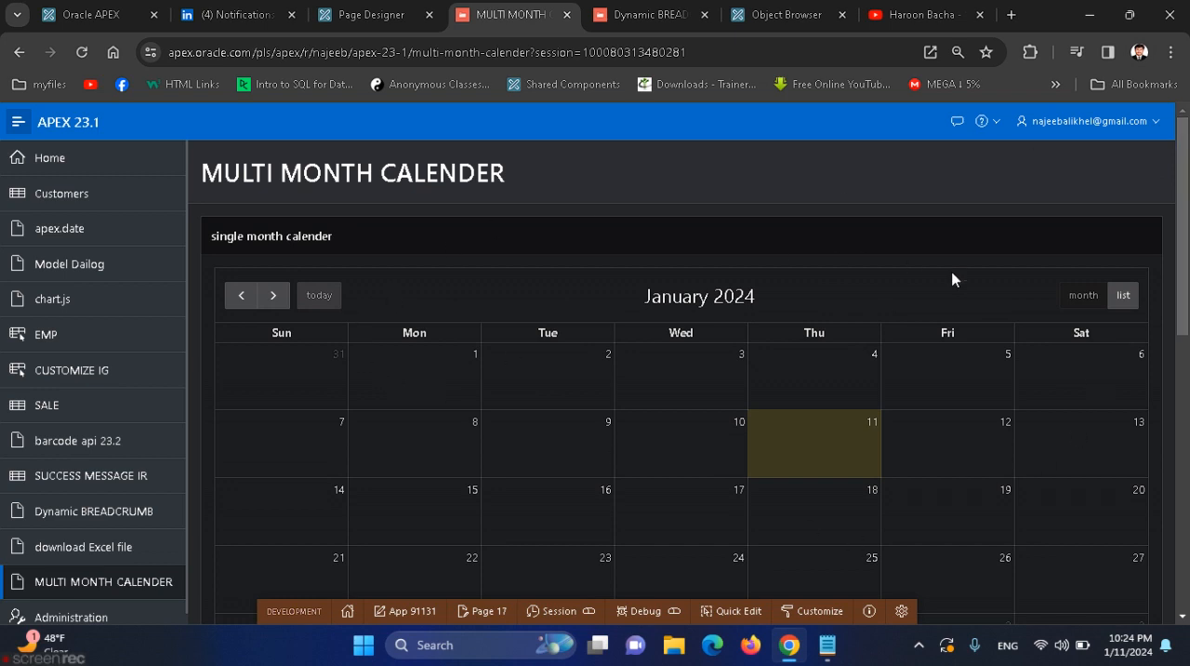
pyautogui.scroll(-3)
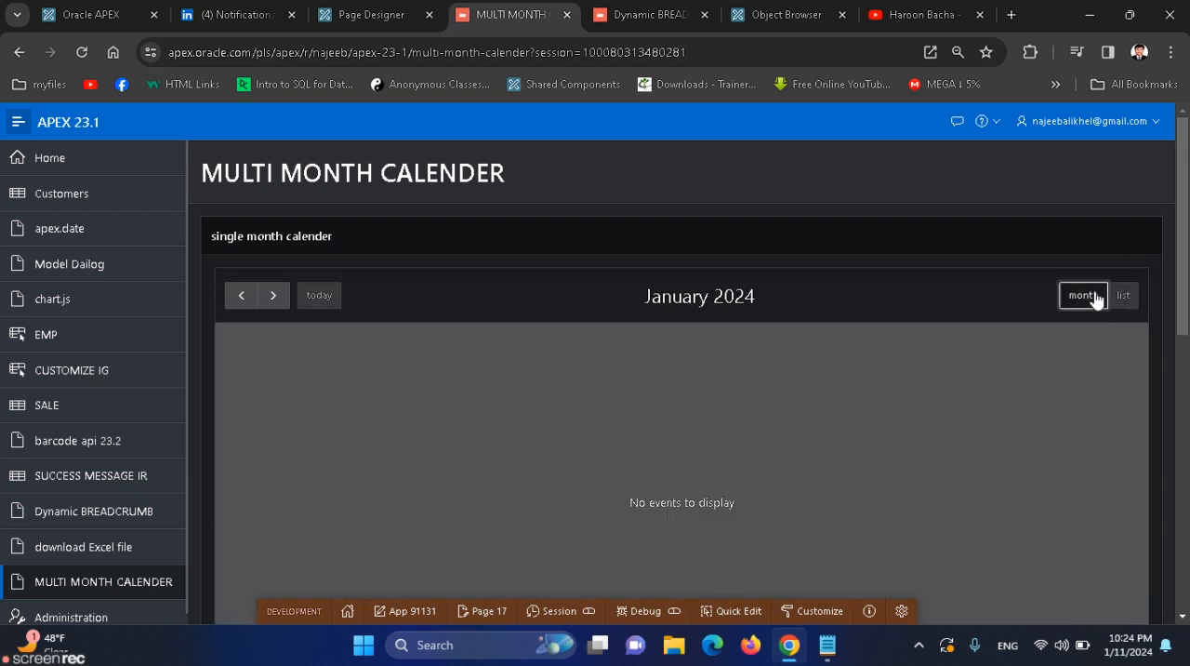
pyautogui.moveTo(544, 261)
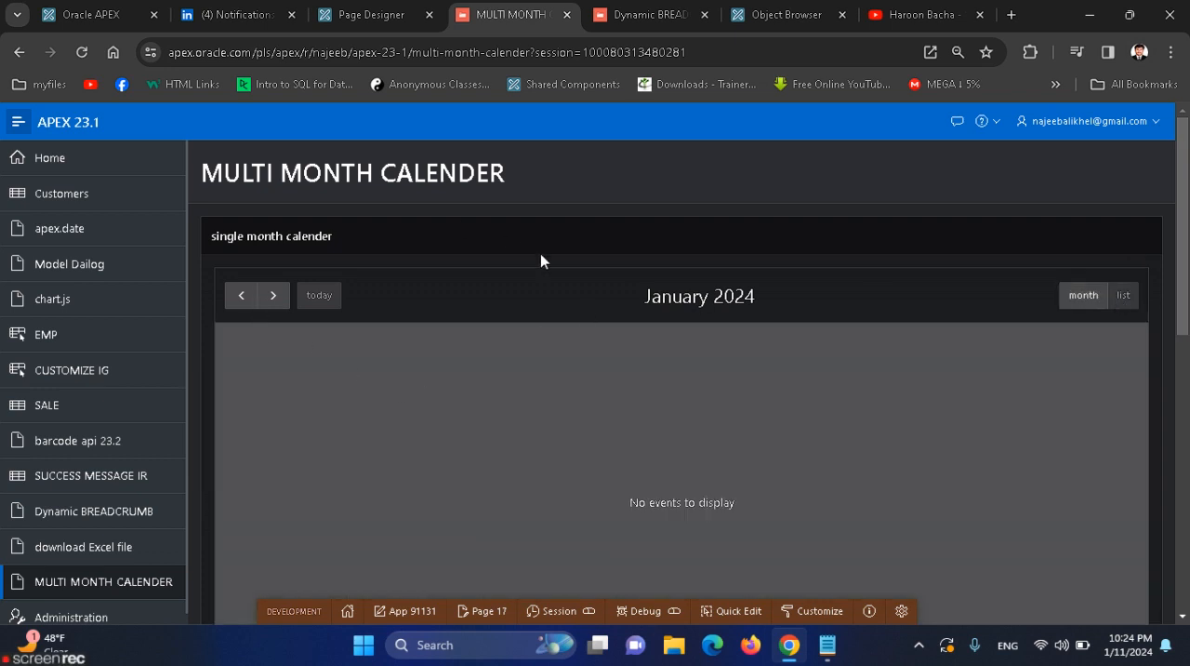
pyautogui.moveTo(612, 400)
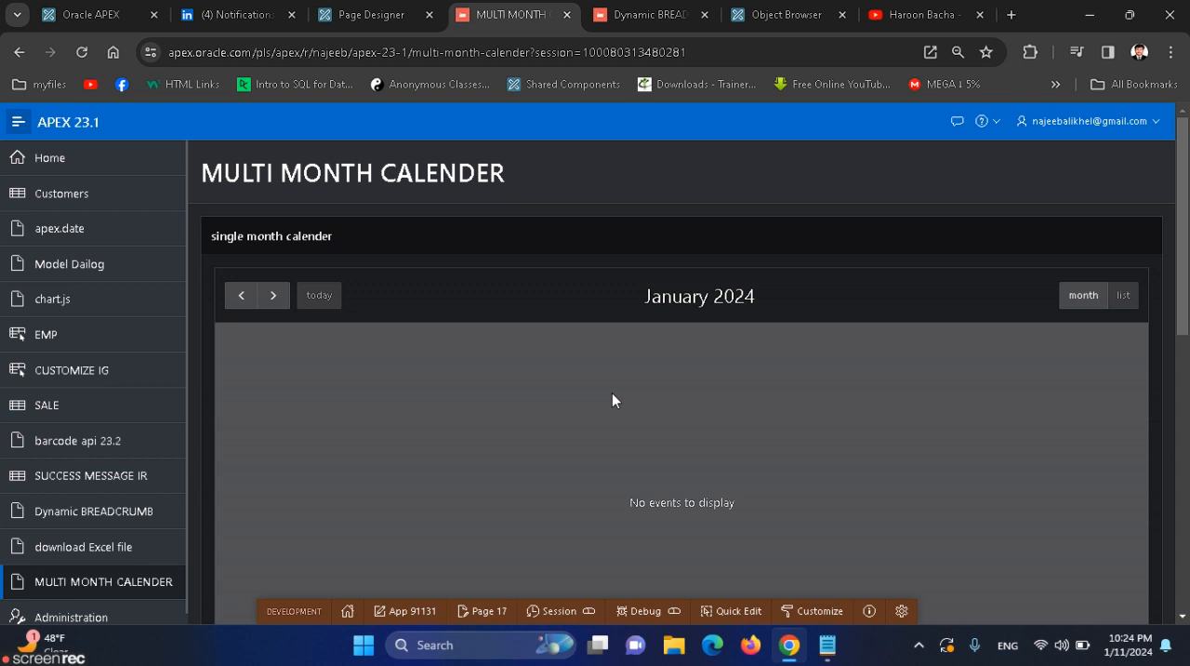
pyautogui.moveTo(933, 509)
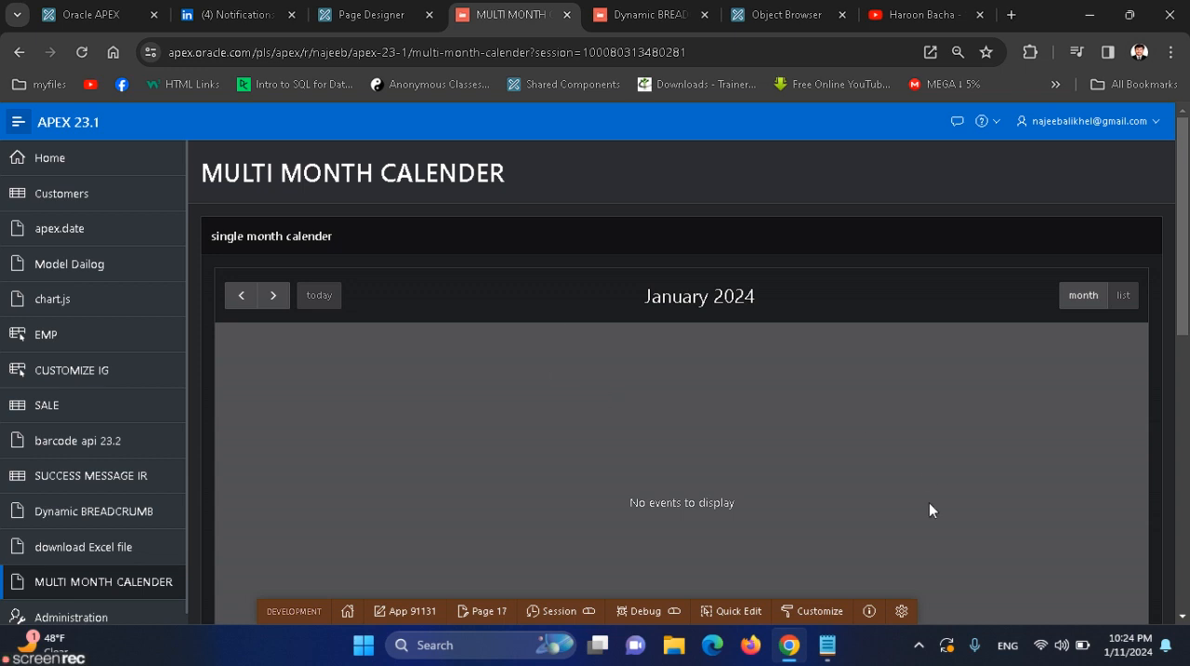
# Browse four-month ranges back to September–December 2023, then forward to January–April 2024
pyautogui.click(376, 14)
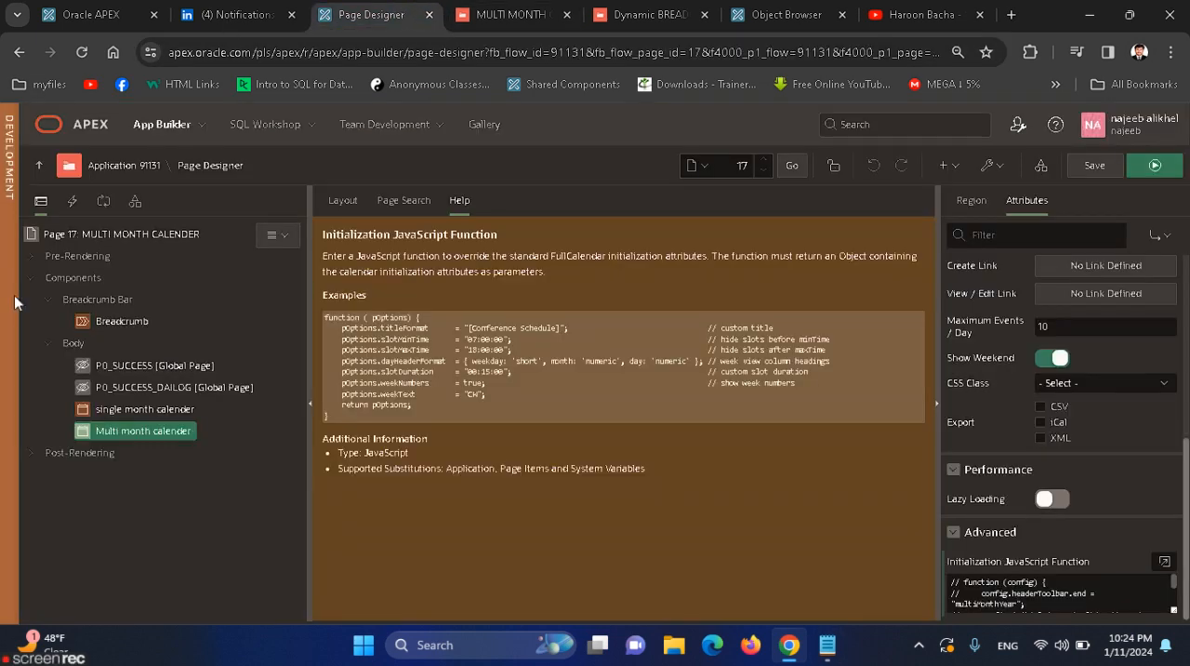
pyautogui.click(502, 15)
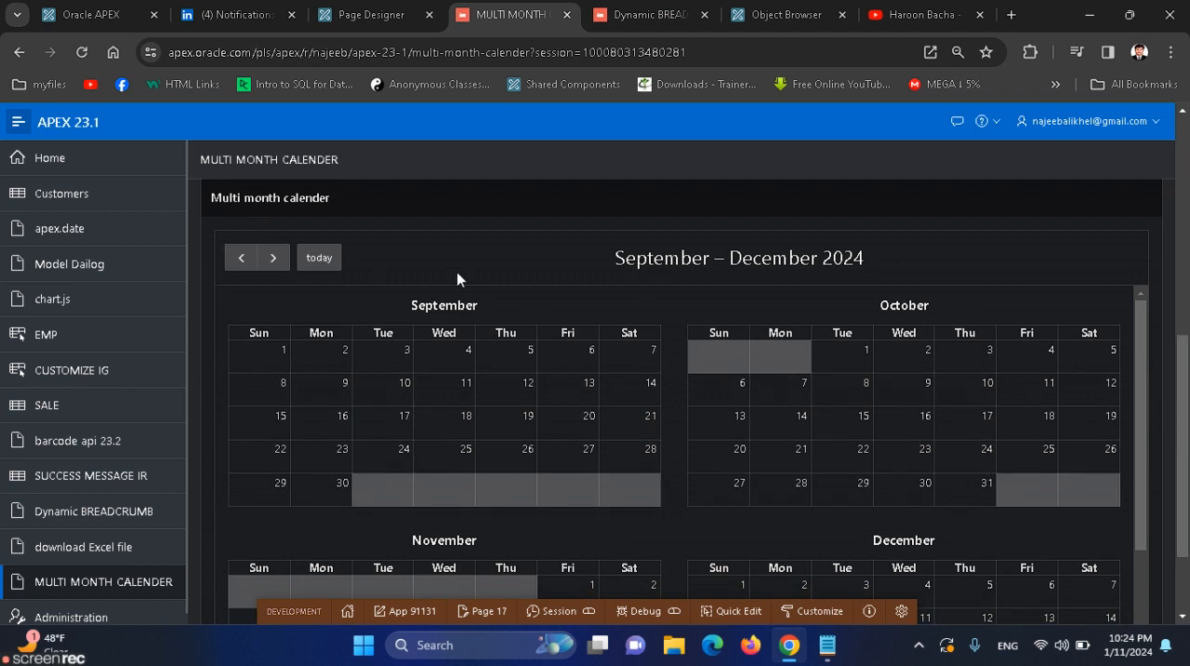
pyautogui.moveTo(388, 360)
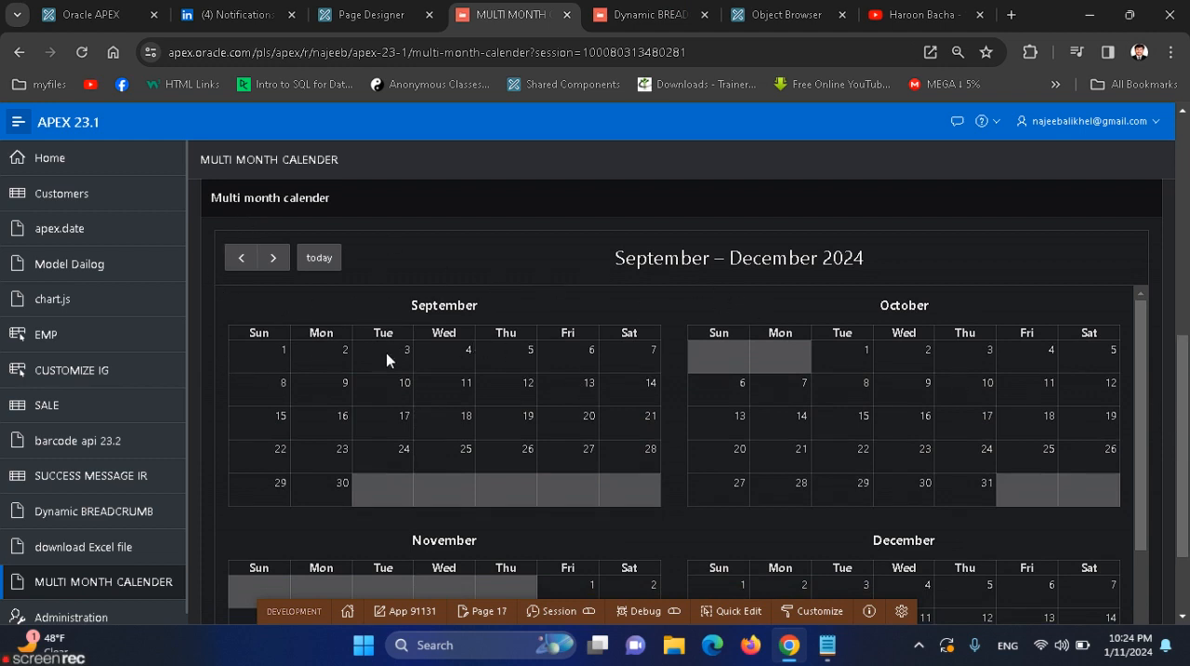
pyautogui.click(241, 257)
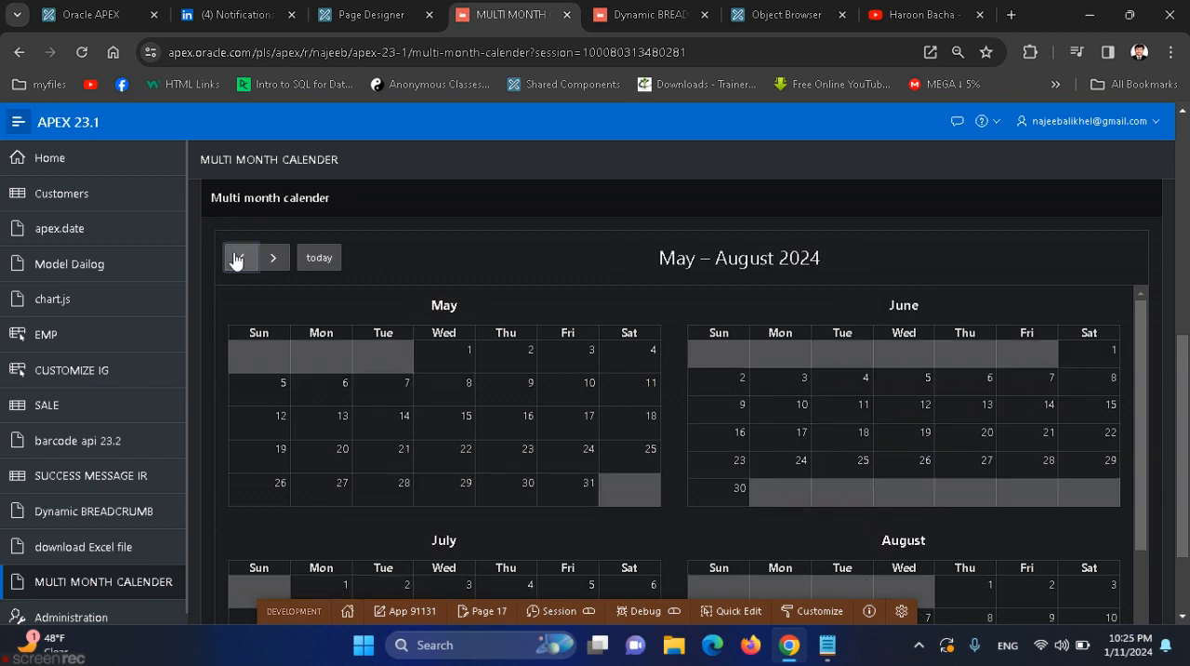
pyautogui.click(239, 257)
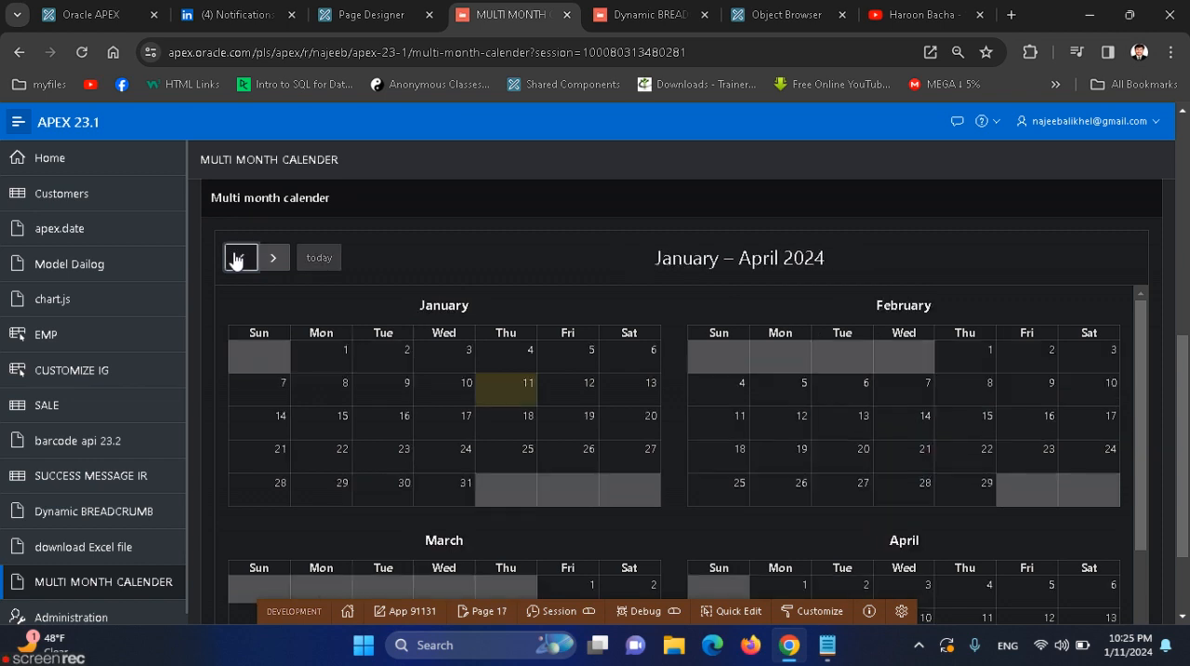
pyautogui.click(241, 258)
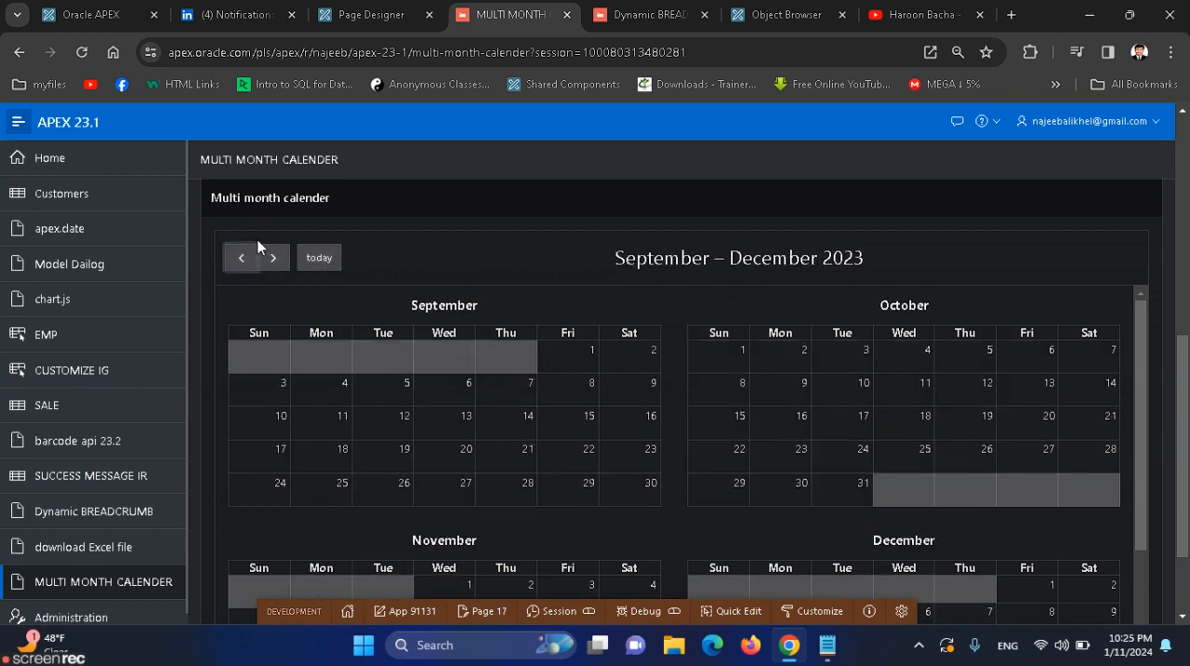
pyautogui.click(273, 258)
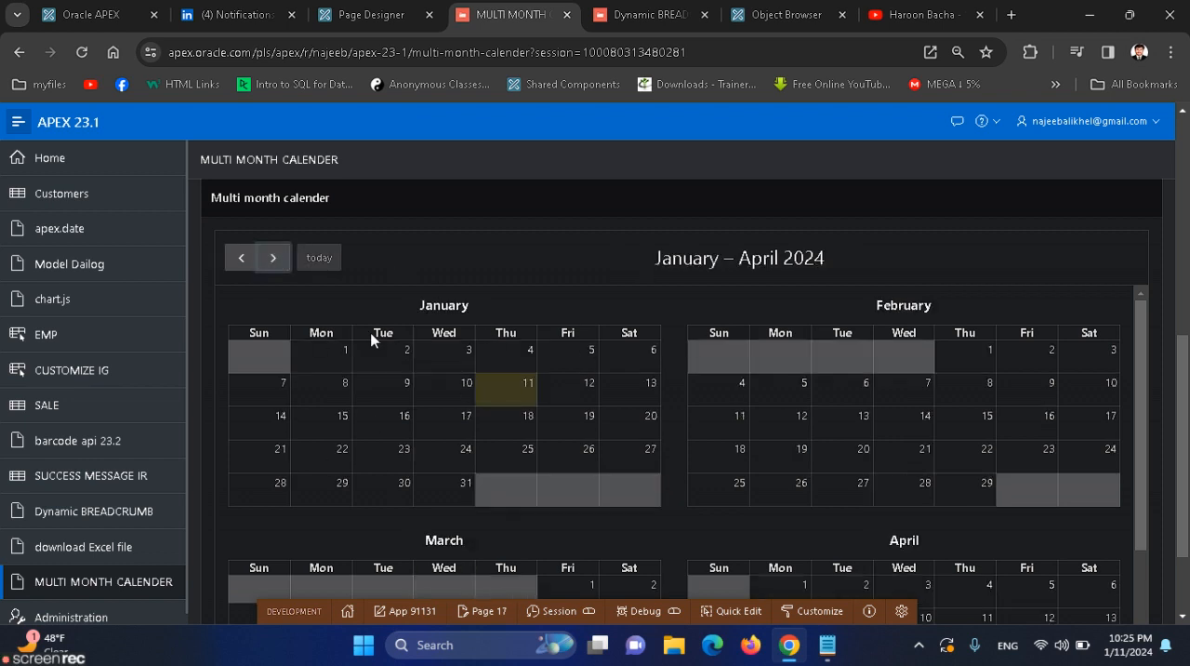
pyautogui.moveTo(510, 408)
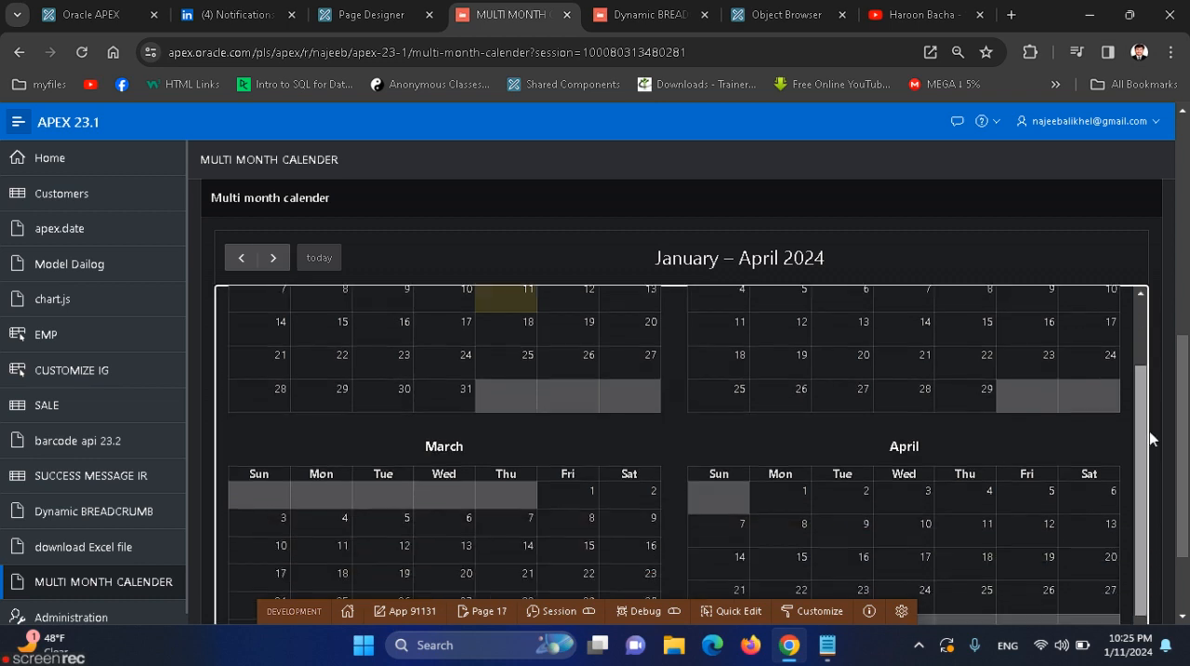
pyautogui.scroll(-3)
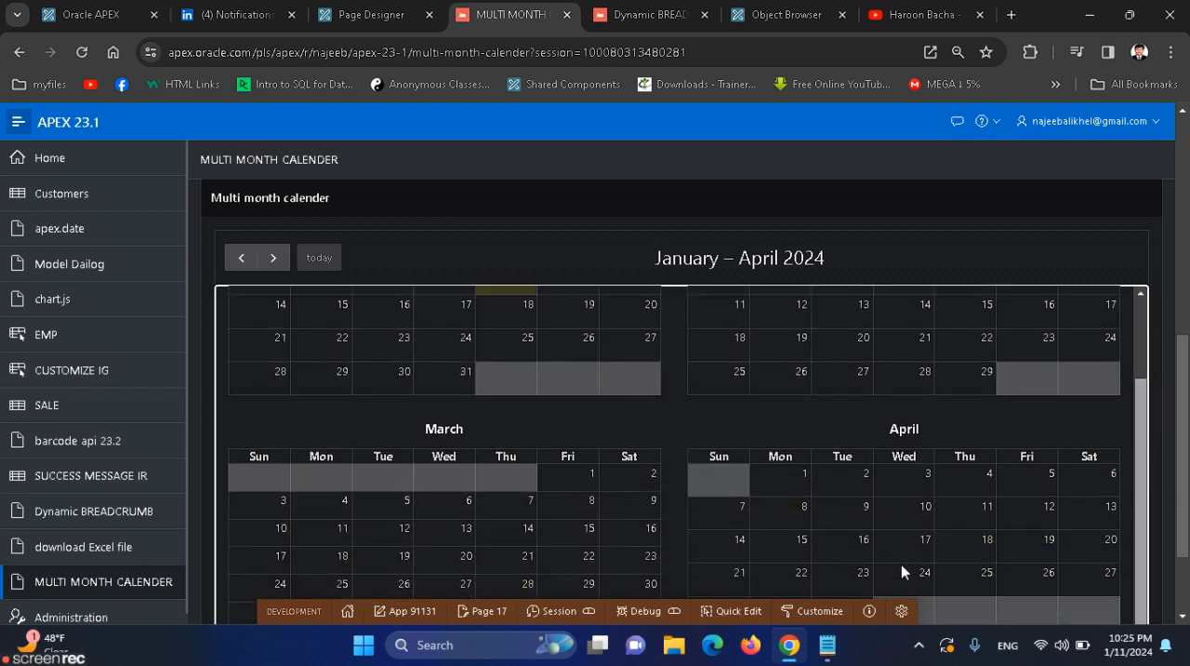
pyautogui.moveTo(1074, 393)
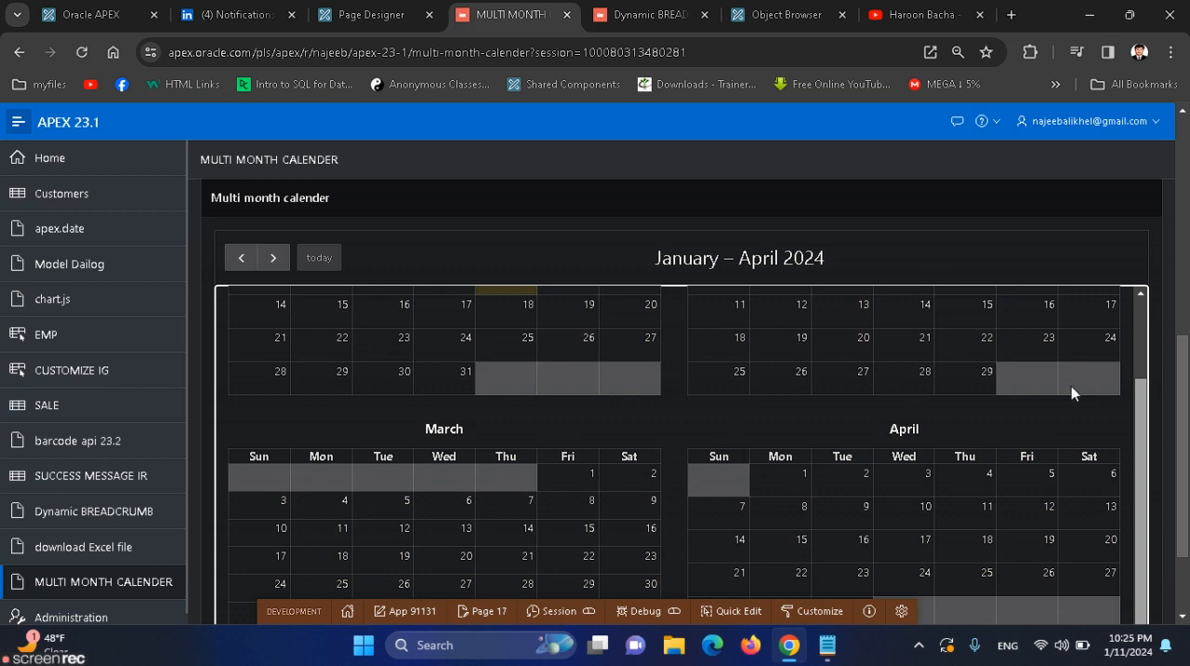
pyautogui.moveTo(598, 338)
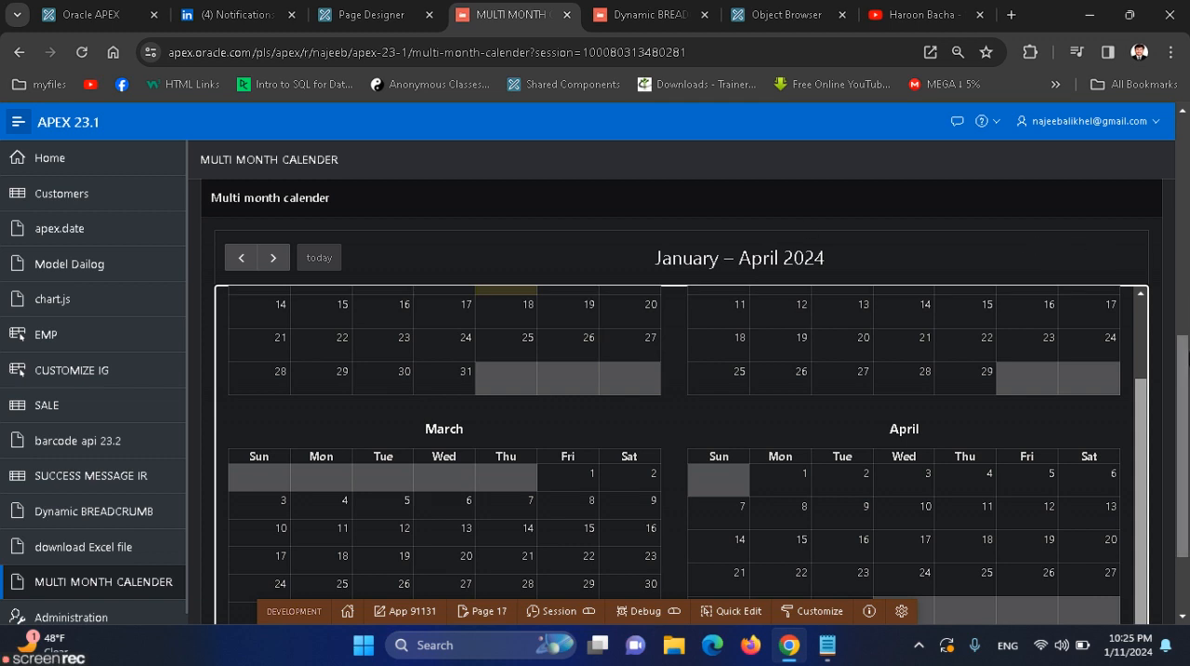
pyautogui.moveTo(849, 332)
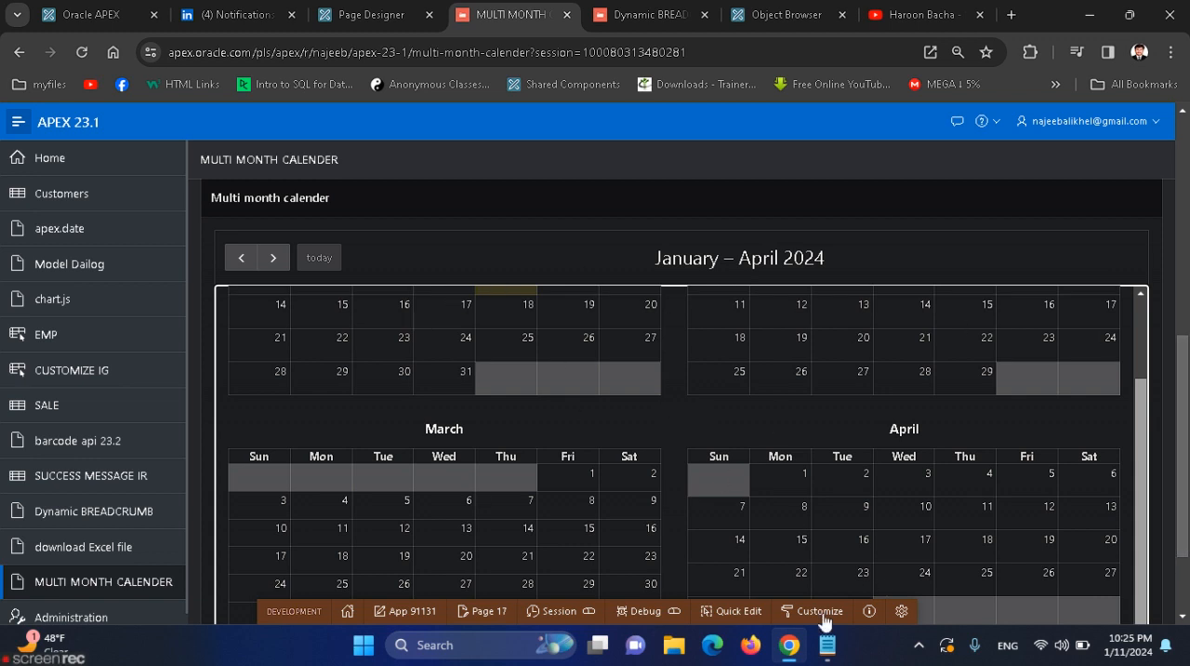
# Review the saved MULTI MONTH YEAR 4X3 function in Notepad and return to Page Designer
pyautogui.click(827, 644)
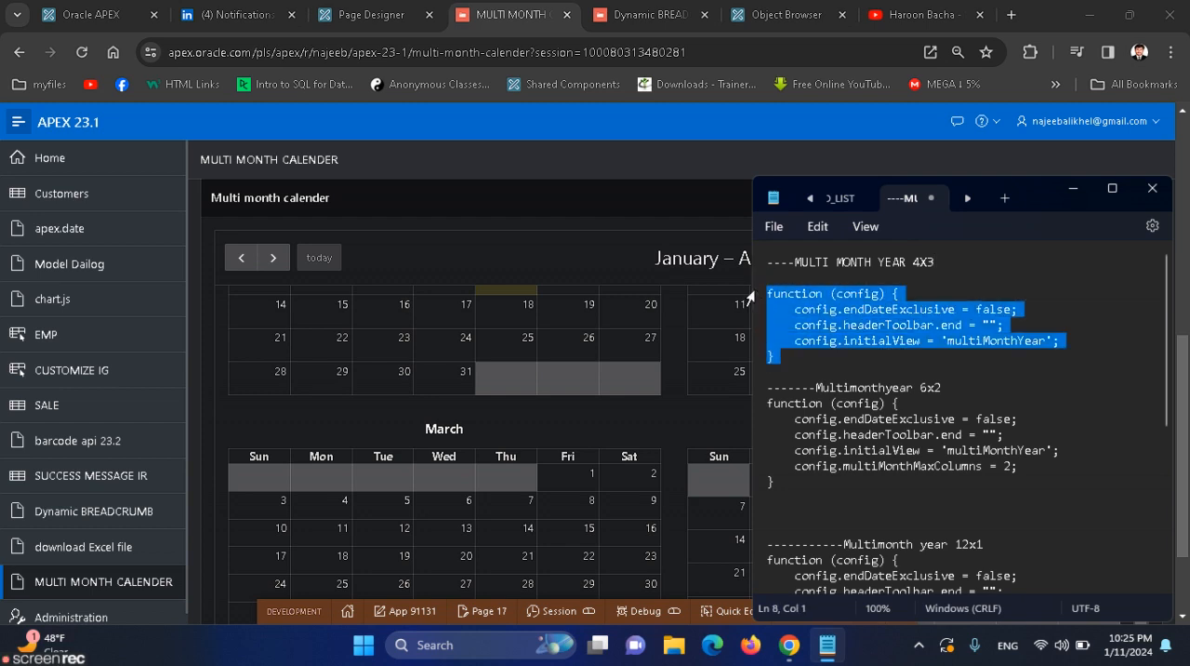
pyautogui.click(372, 14)
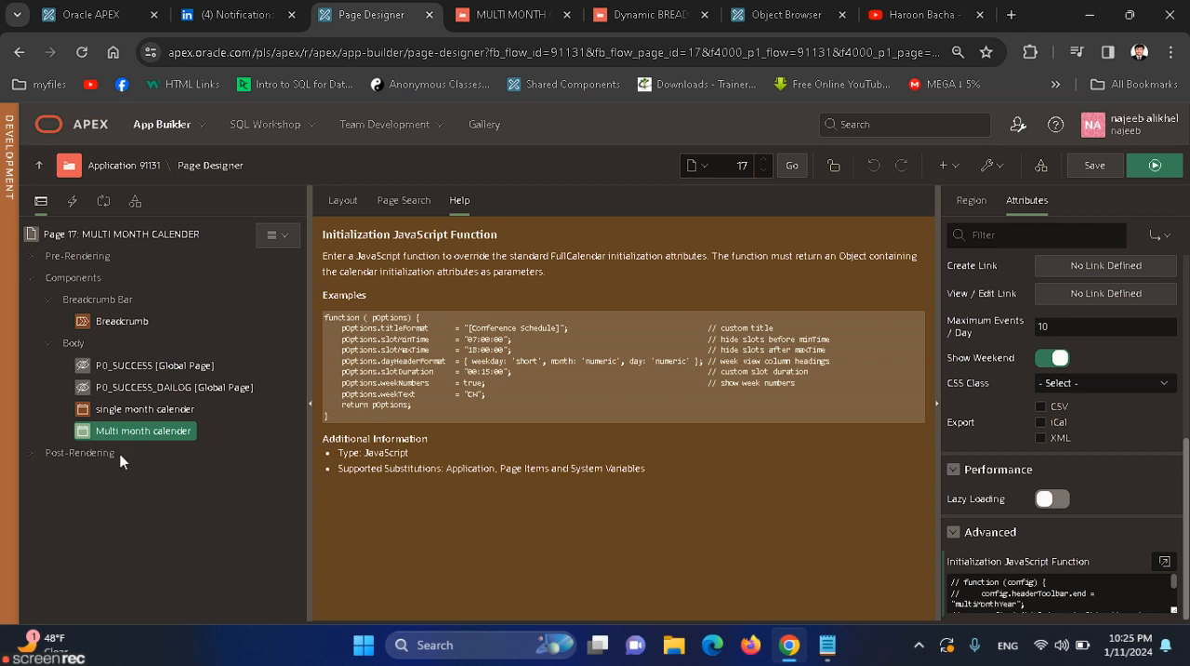
# Add a new region to the page body and open its actions menu
pyautogui.rightClick(73, 342)
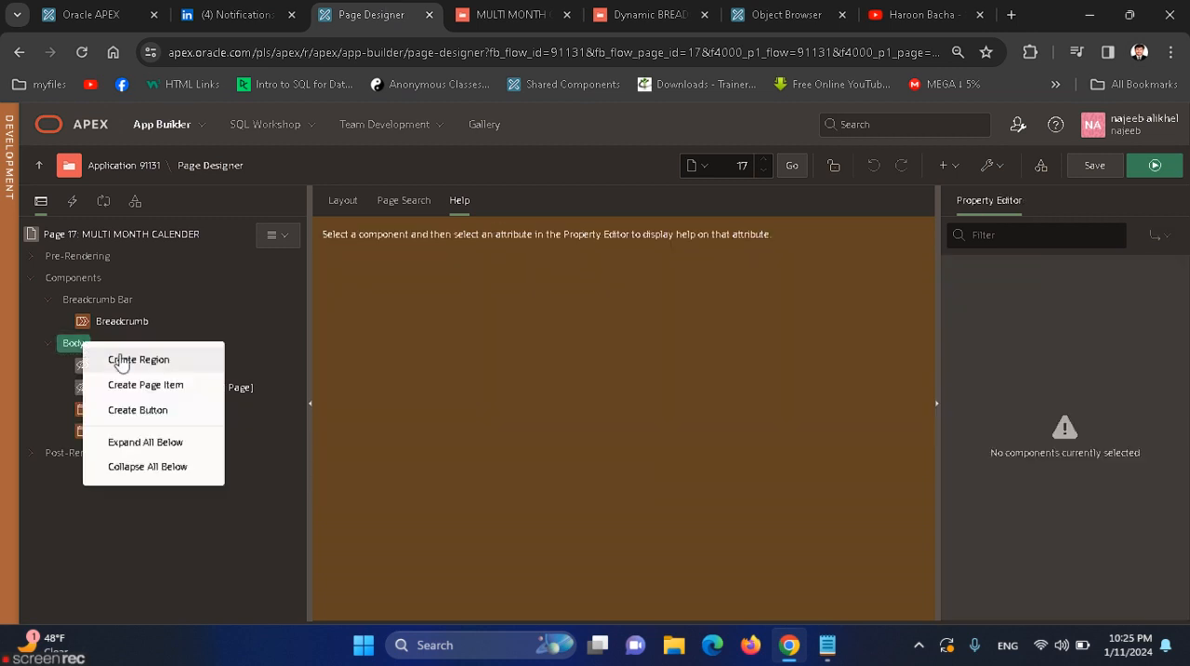
pyautogui.click(138, 359)
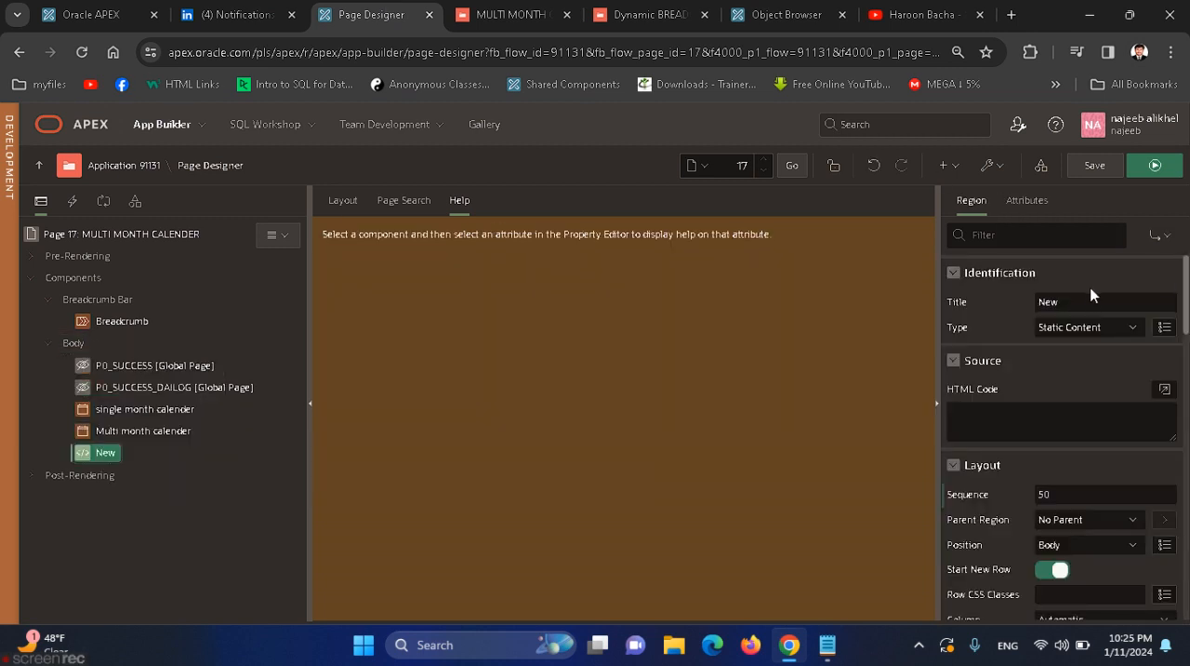
pyautogui.click(1105, 302)
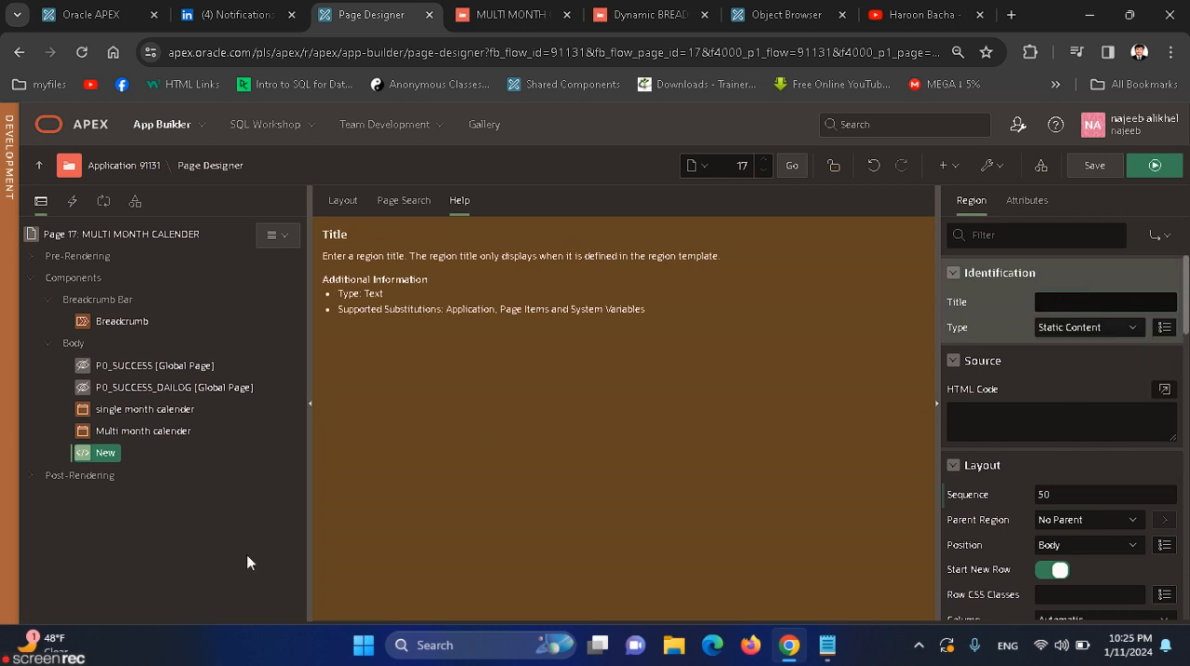
pyautogui.rightClick(143, 429)
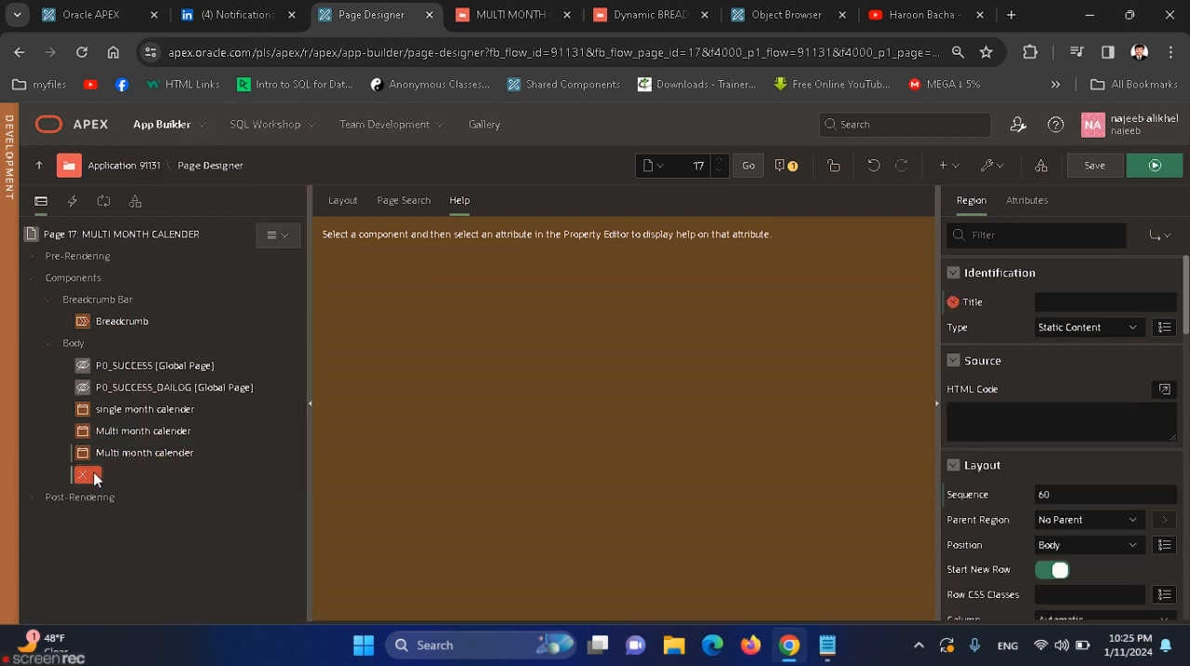
pyautogui.moveTo(136, 452)
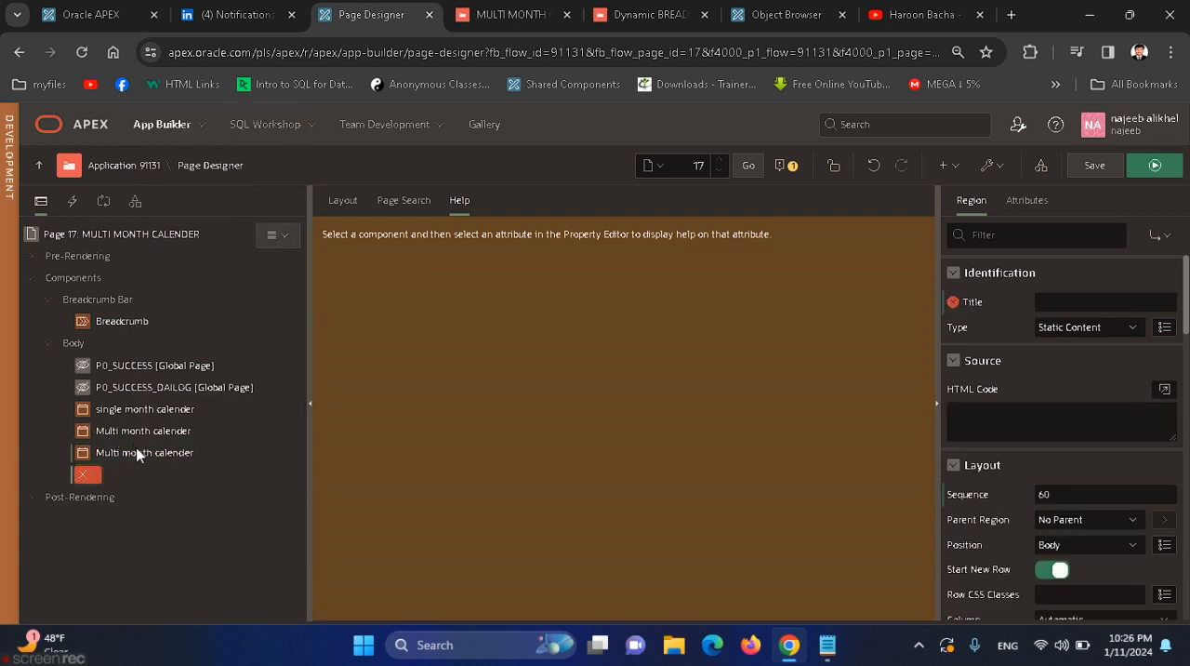
# Select the copied calendar region and title it 'Multi month calender youtube'
pyautogui.click(144, 451)
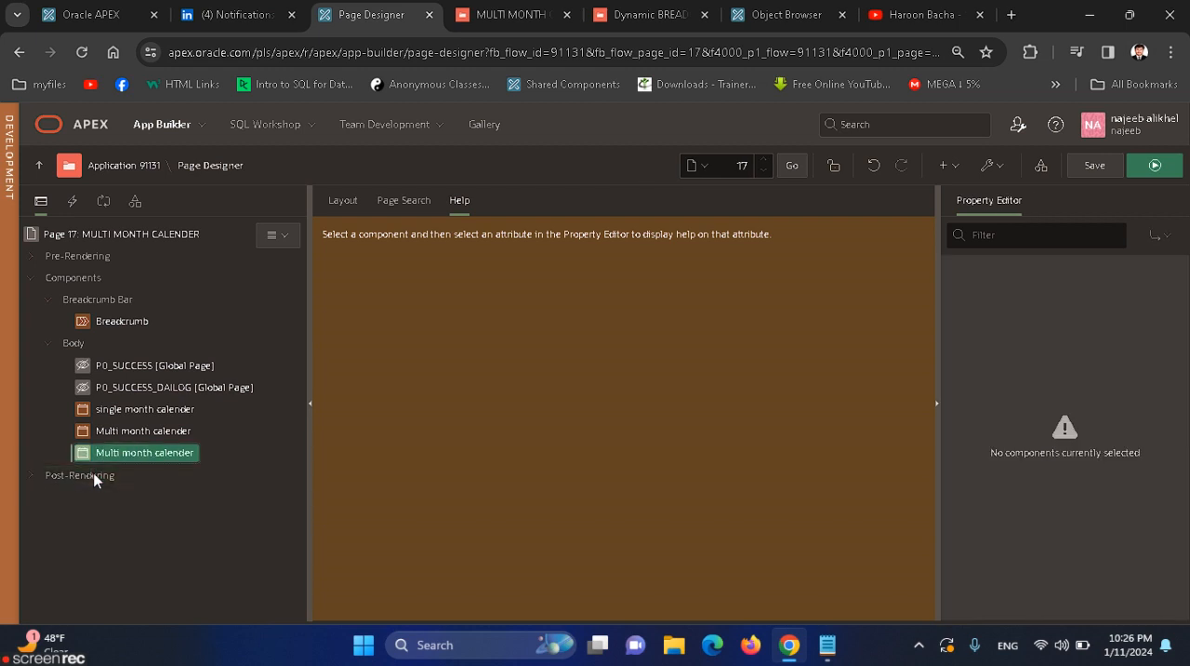
pyautogui.click(142, 452)
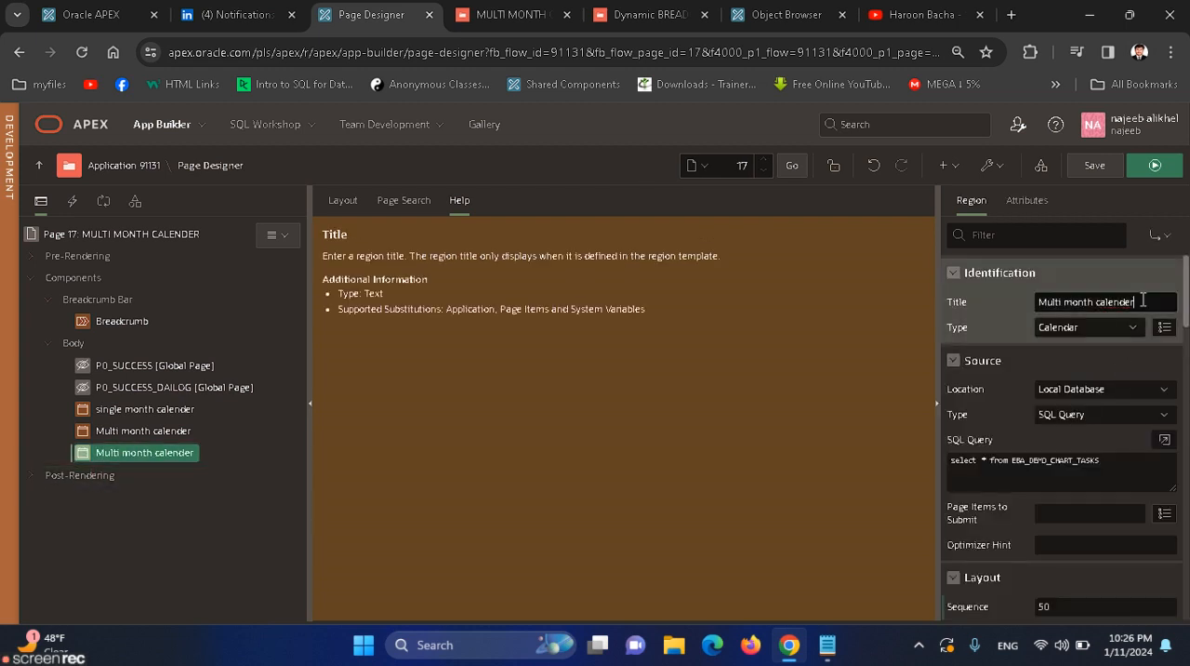
pyautogui.write('youtube')
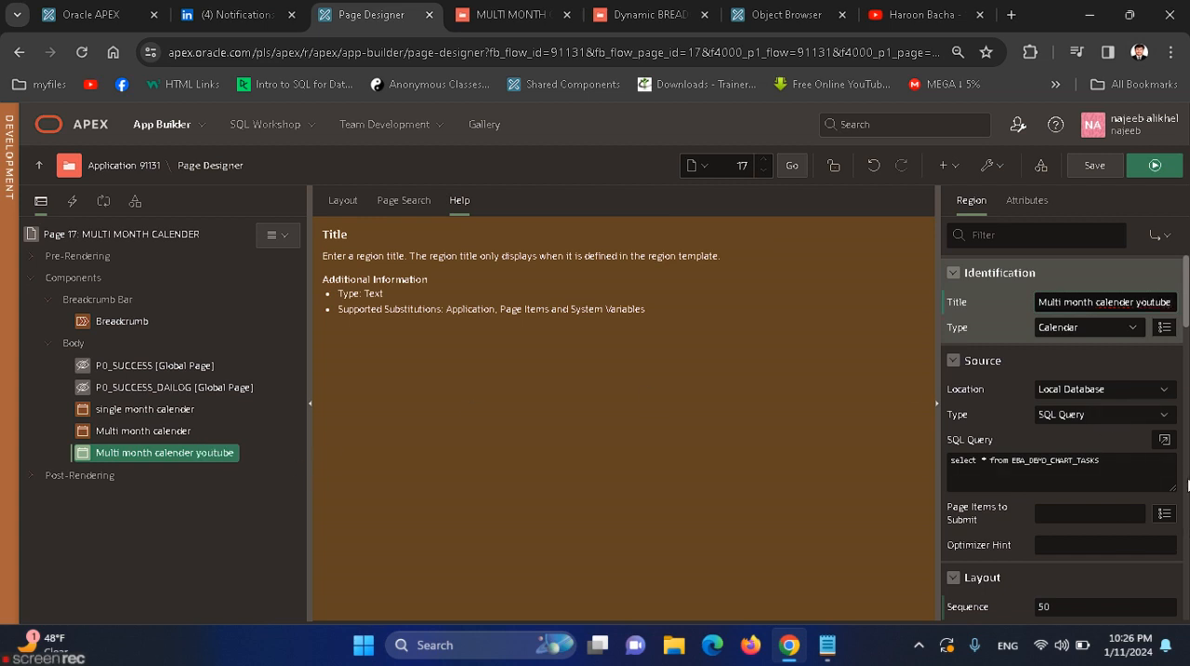
pyautogui.moveTo(1026, 214)
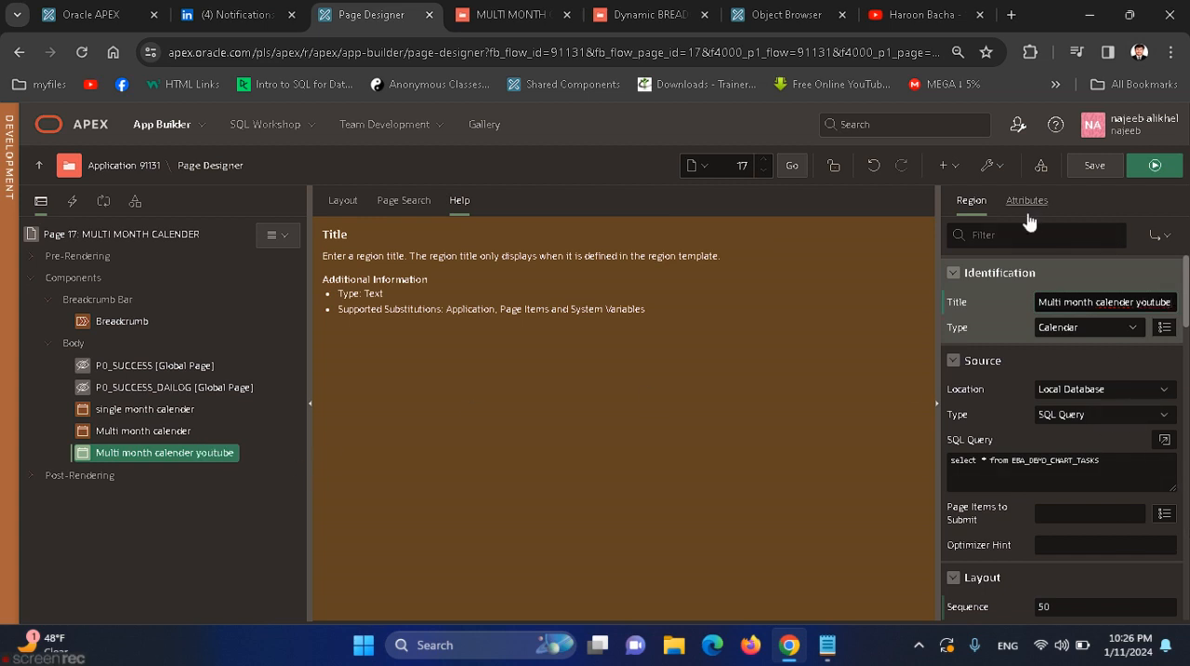
# Replace the region's initialization JavaScript with the multiMonthYear initial-view config function
pyautogui.click(1026, 200)
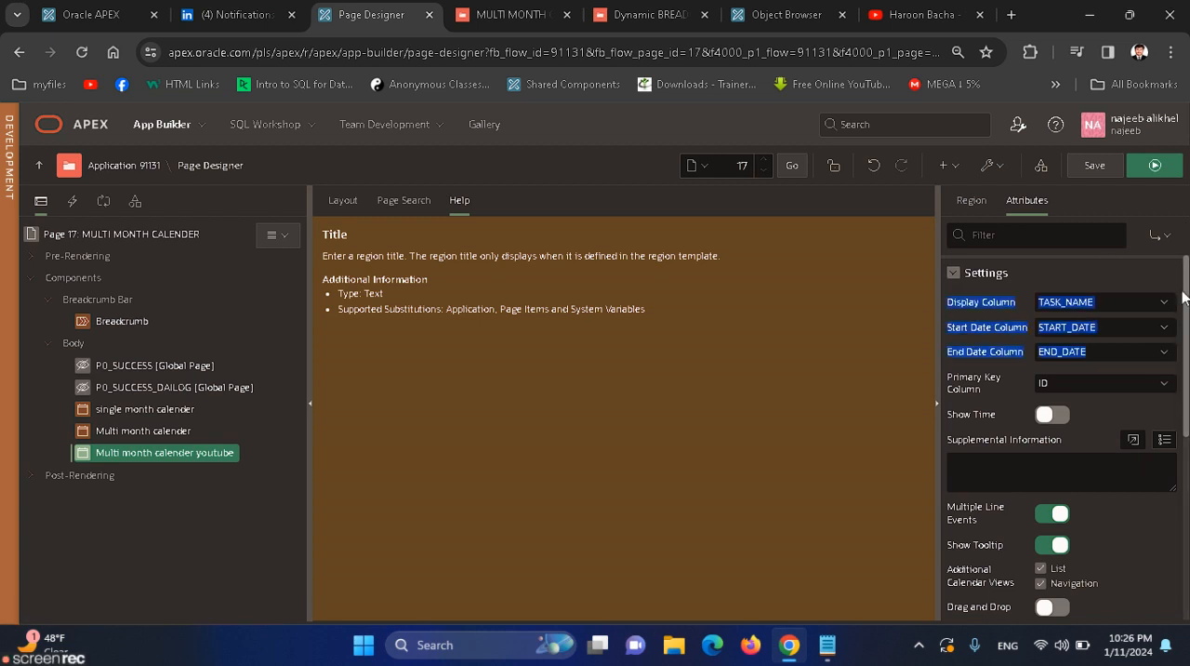
pyautogui.scroll(-3)
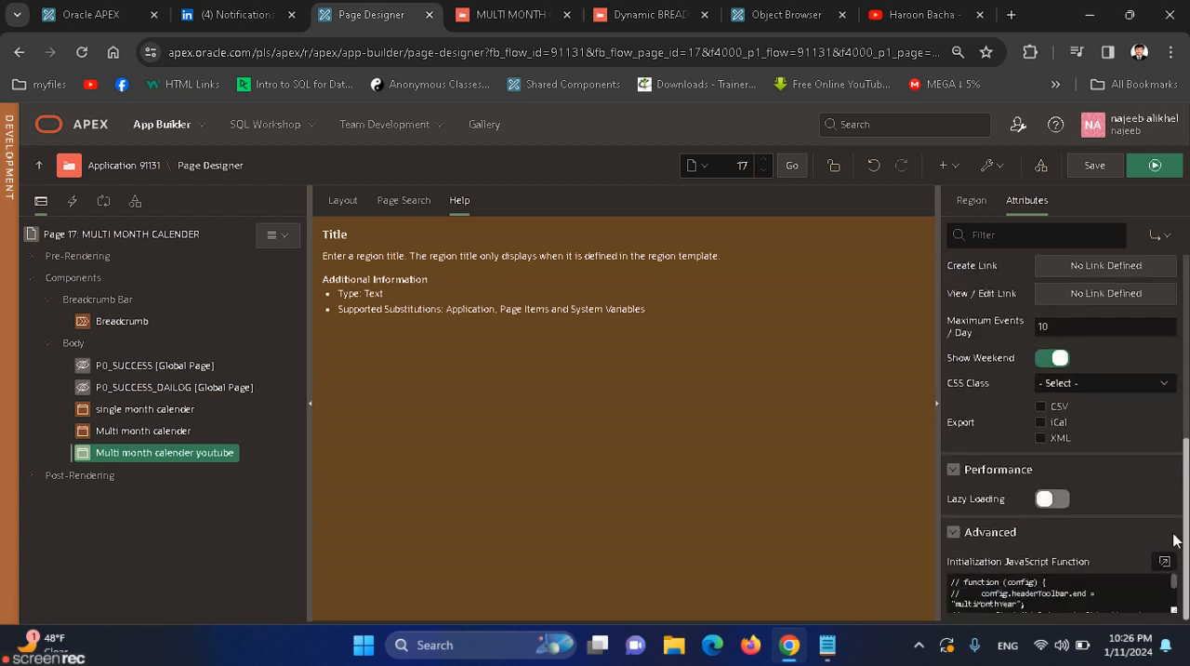
pyautogui.click(1164, 561)
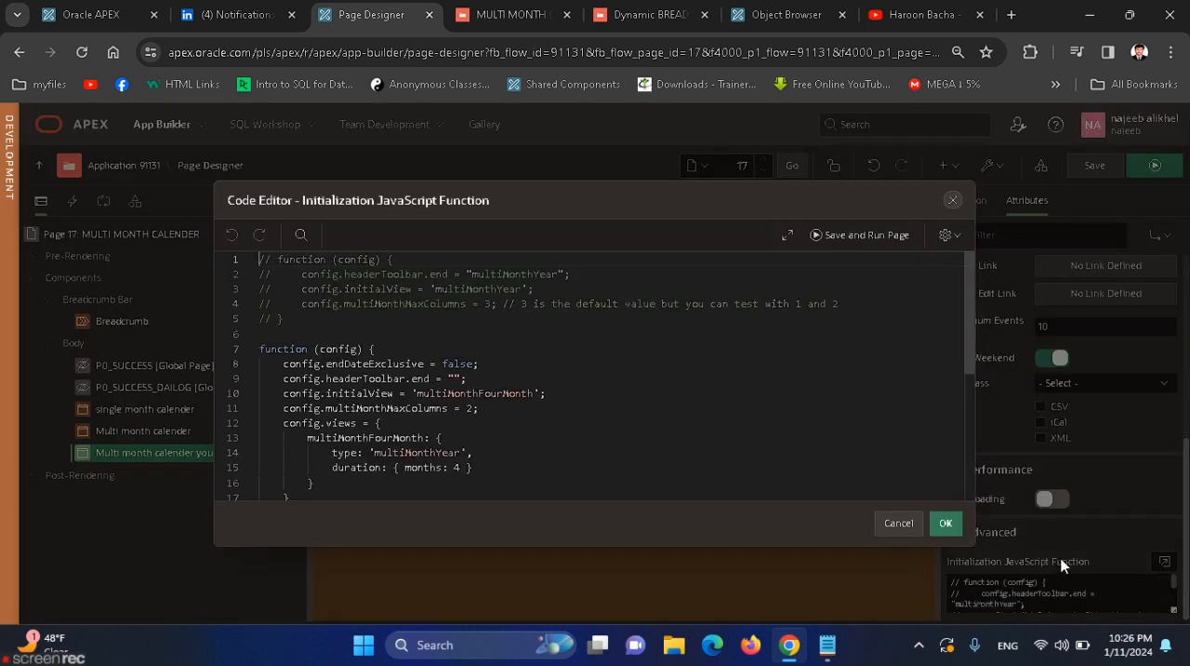
pyautogui.press('ctrl+a')
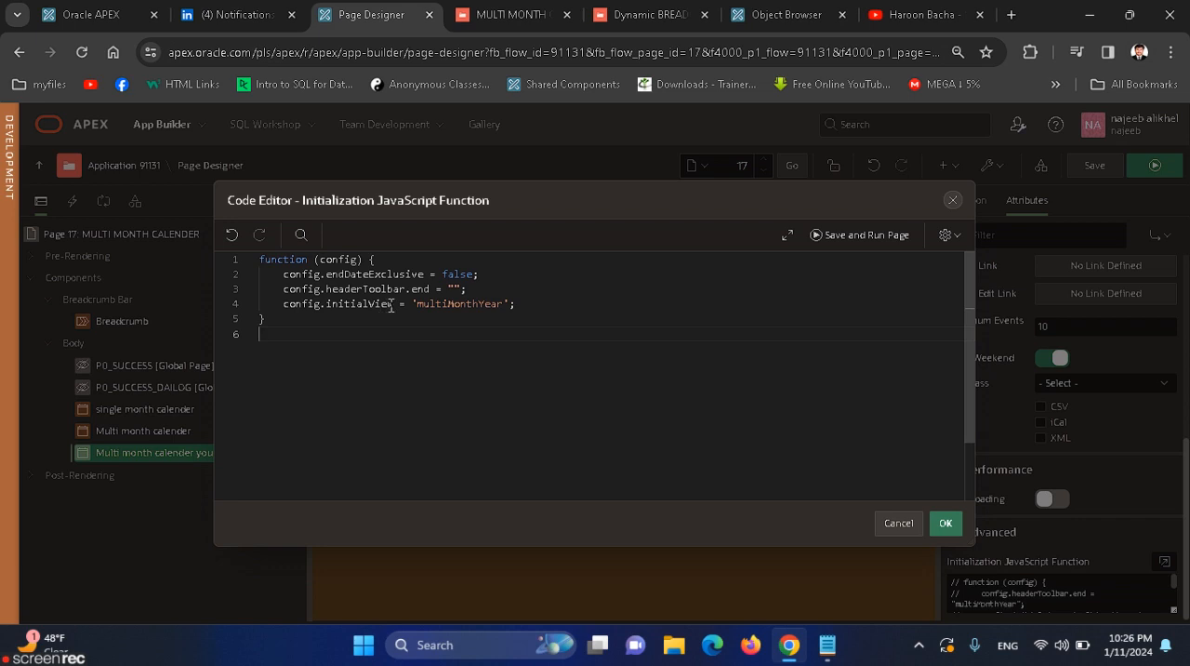
pyautogui.moveTo(469, 306)
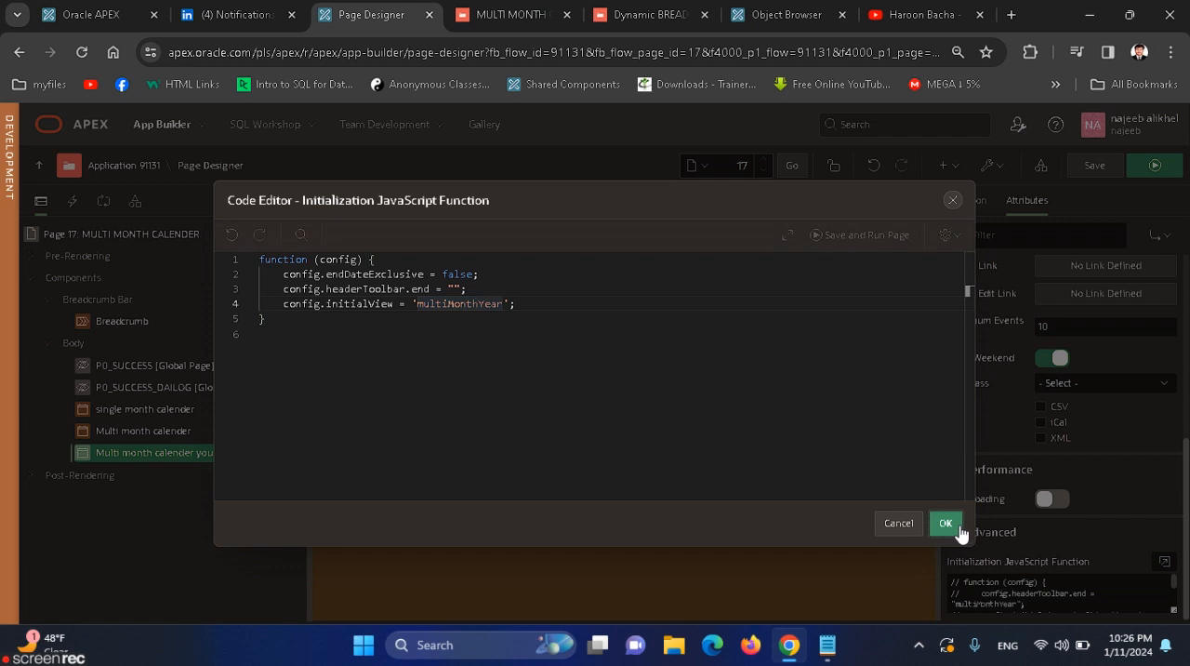
pyautogui.click(946, 523)
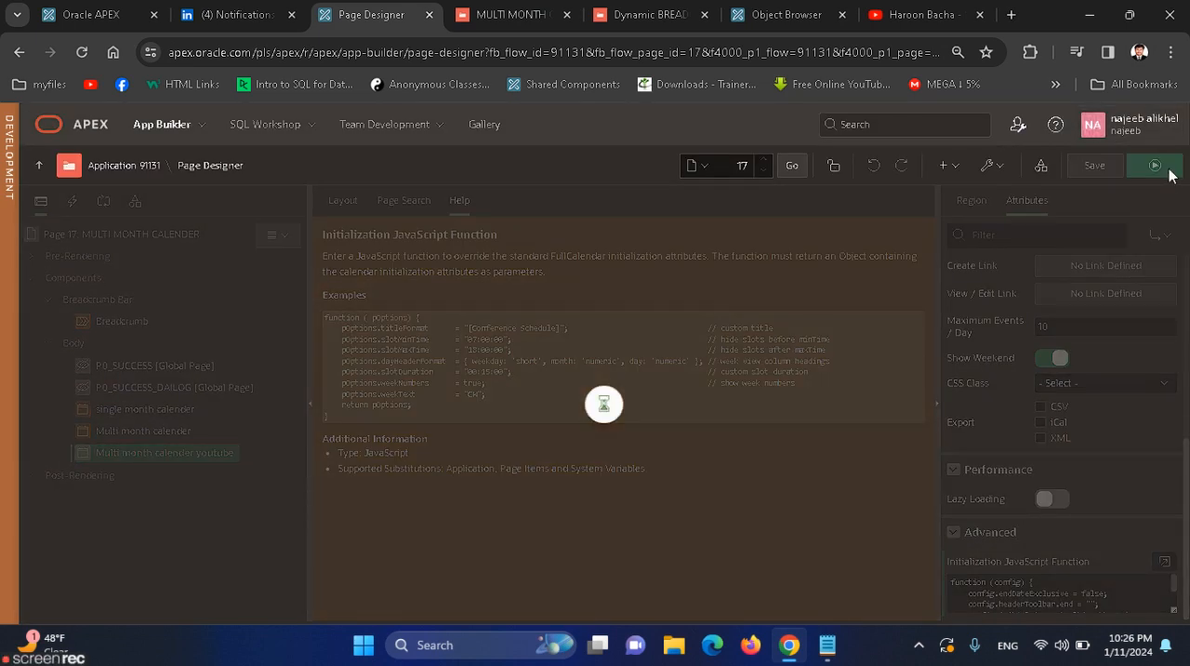
# Save and run the page, scrolling through the 2024 year view January to December
pyautogui.click(1153, 165)
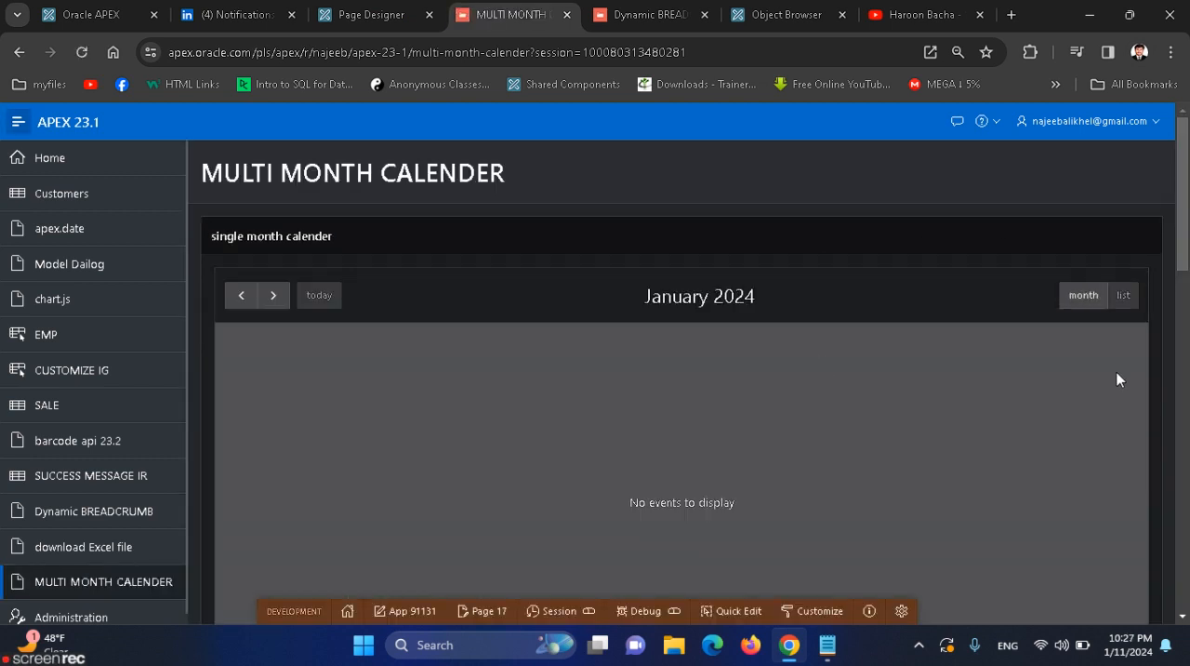
pyautogui.scroll(-3)
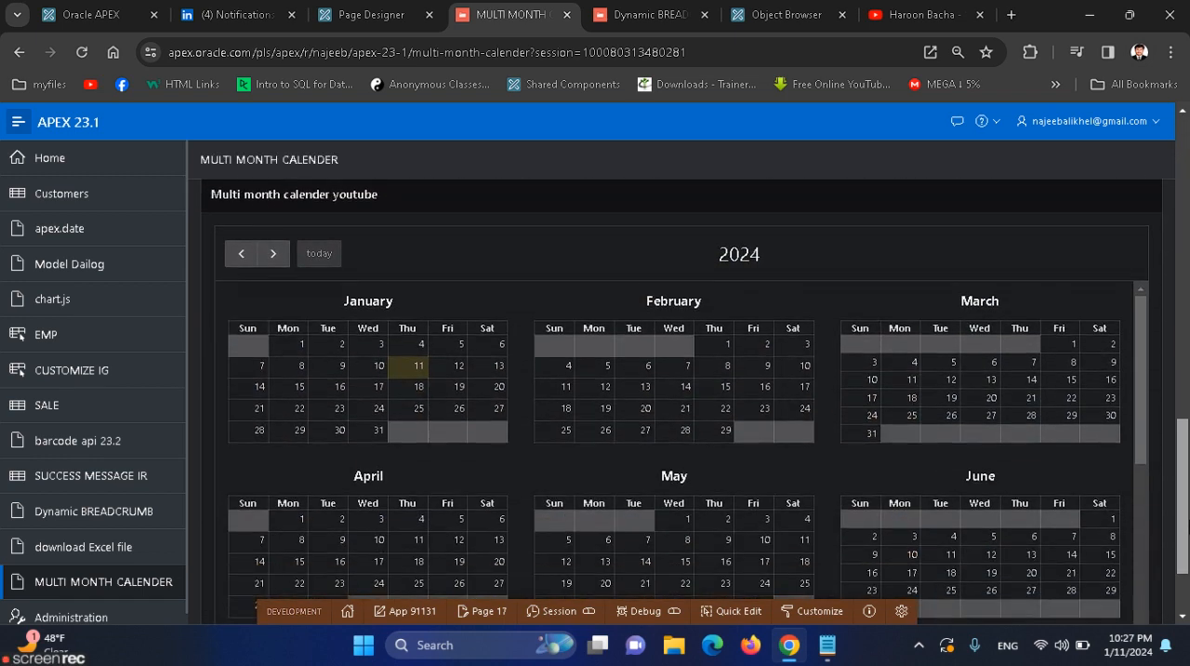
pyautogui.moveTo(394, 217)
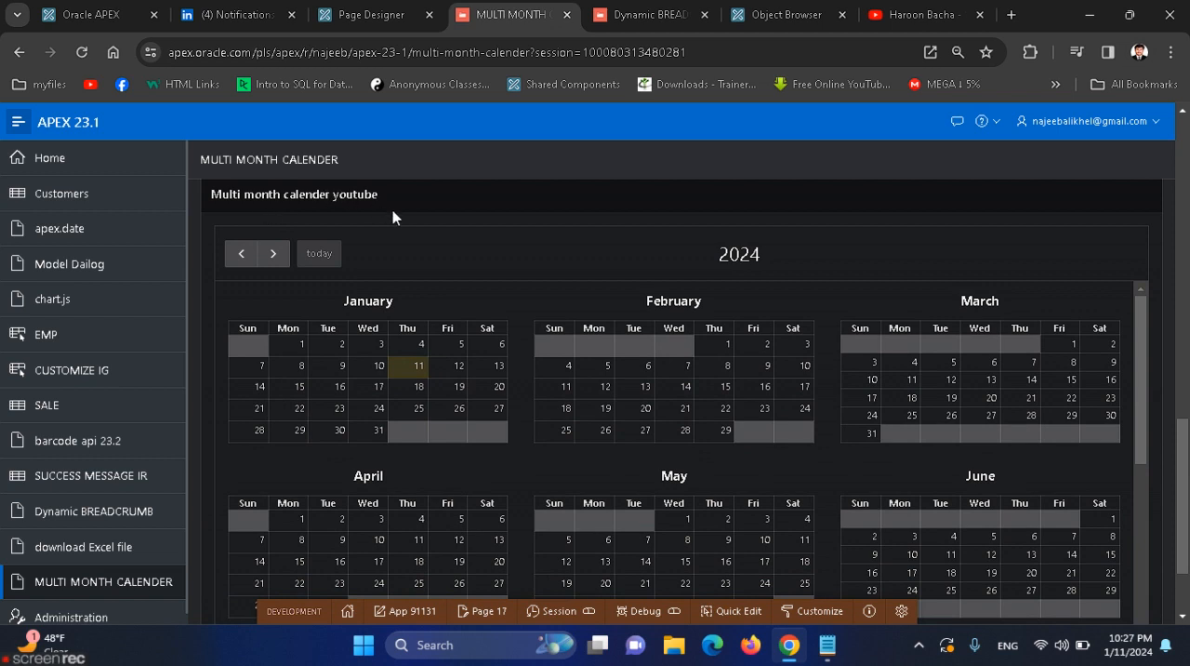
pyautogui.moveTo(273, 251)
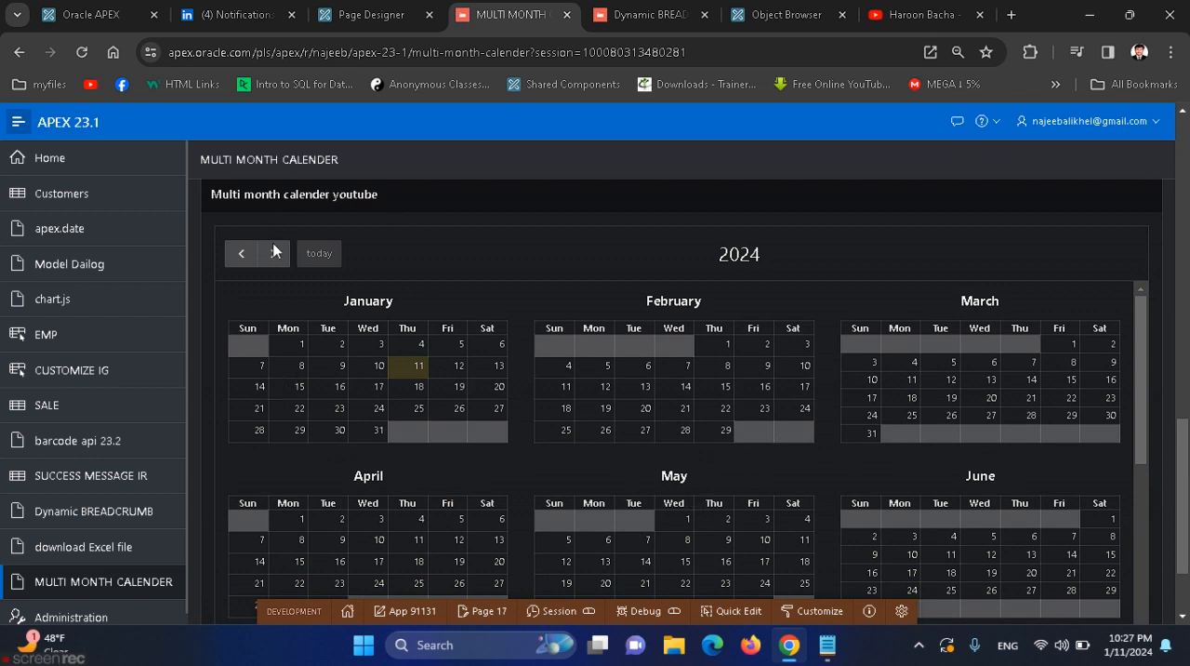
pyautogui.moveTo(323, 345)
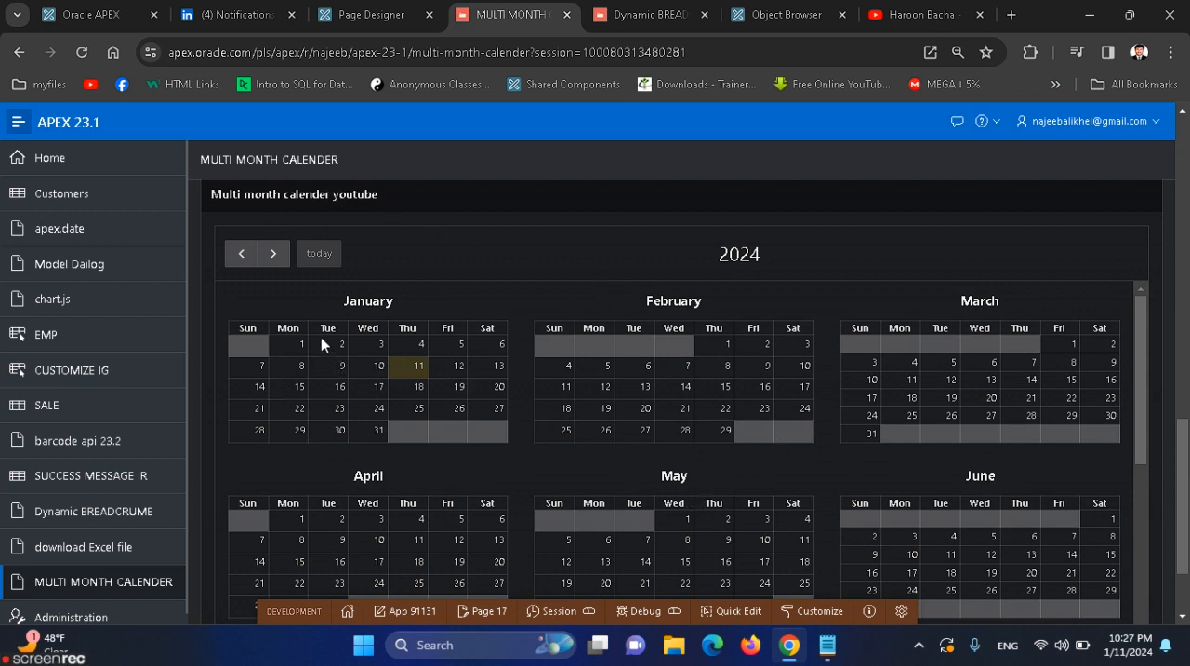
pyautogui.moveTo(1028, 417)
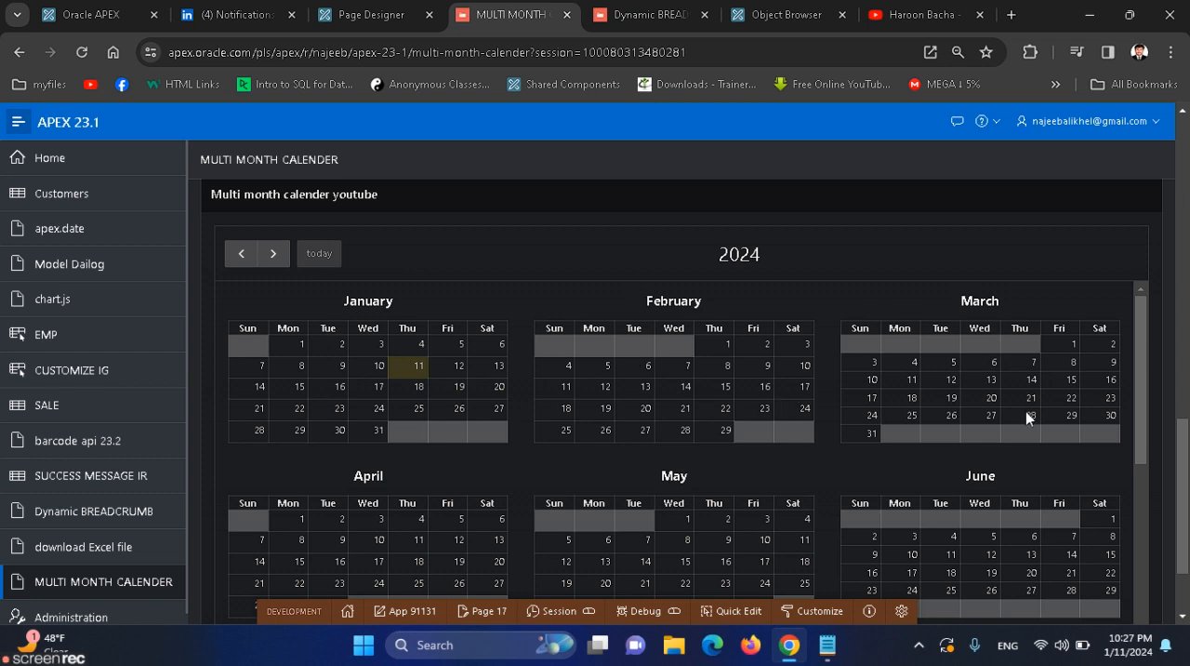
pyautogui.moveTo(1145, 331)
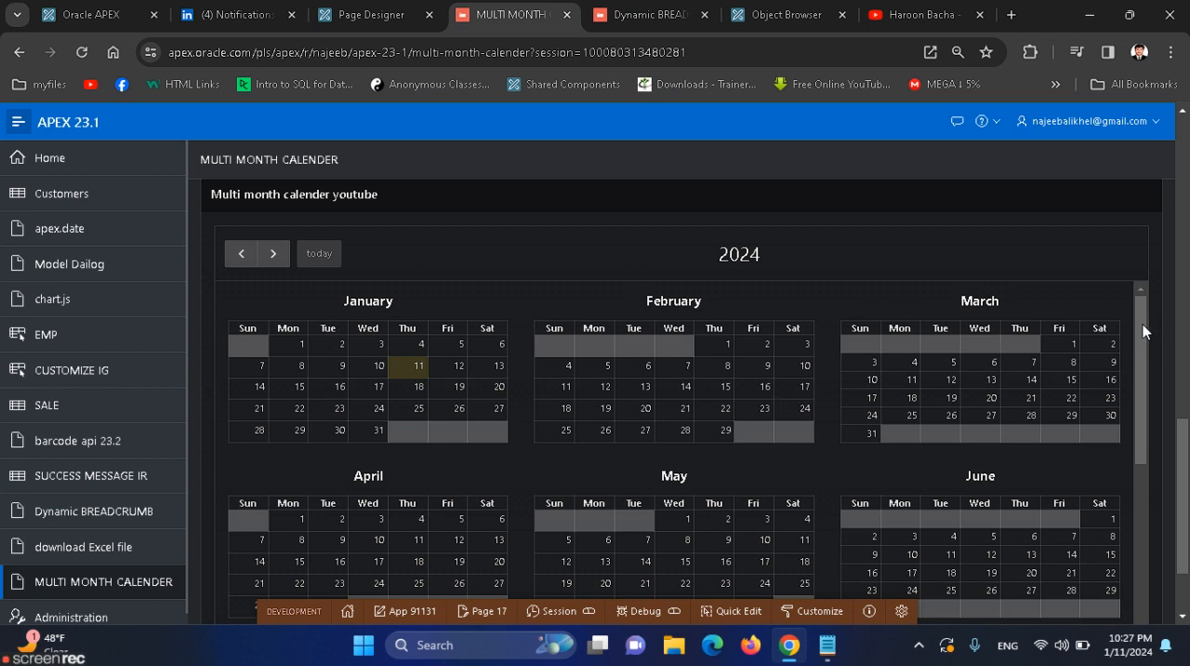
pyautogui.scroll(-3)
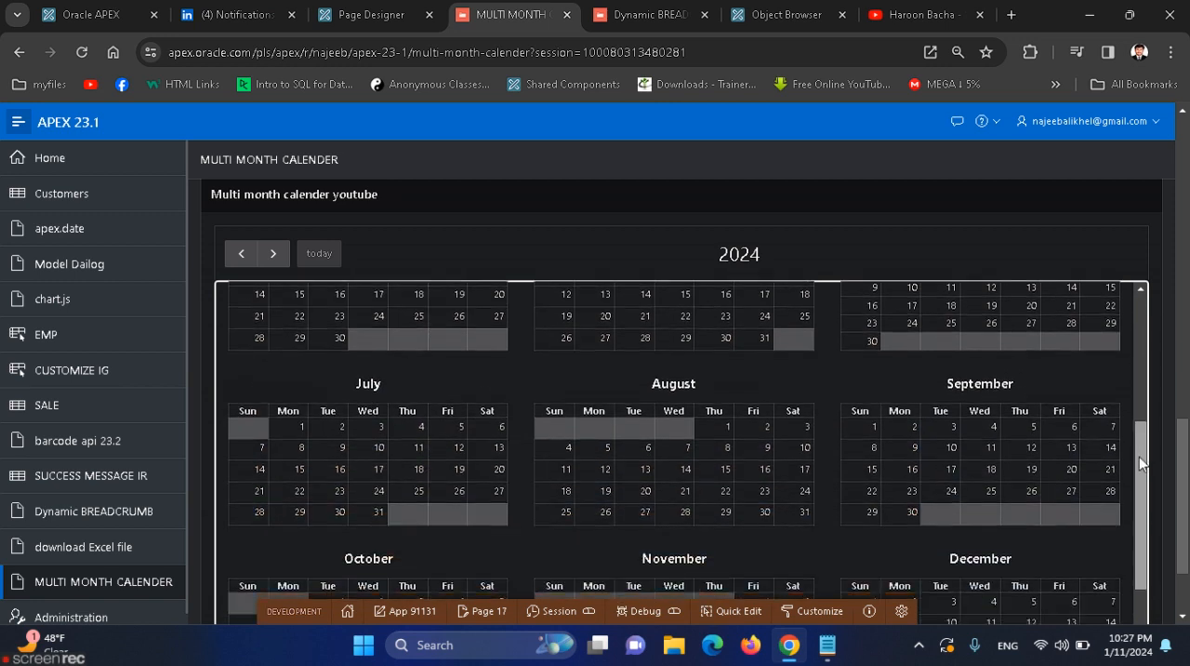
pyautogui.scroll(-3)
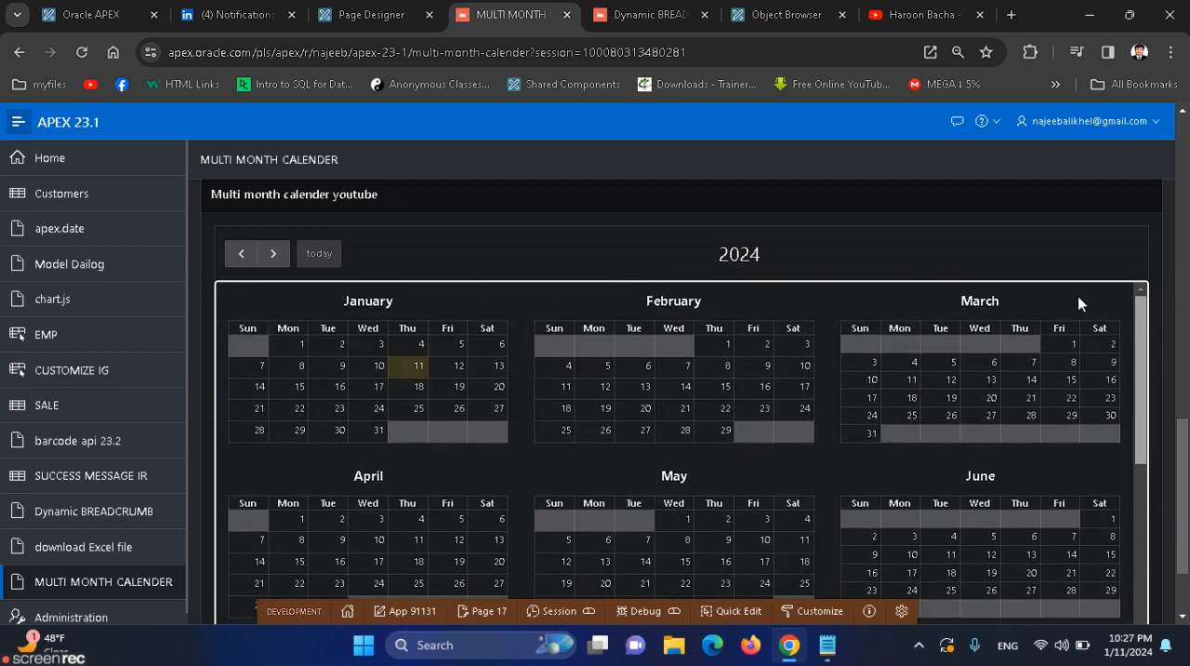
pyautogui.moveTo(407, 342)
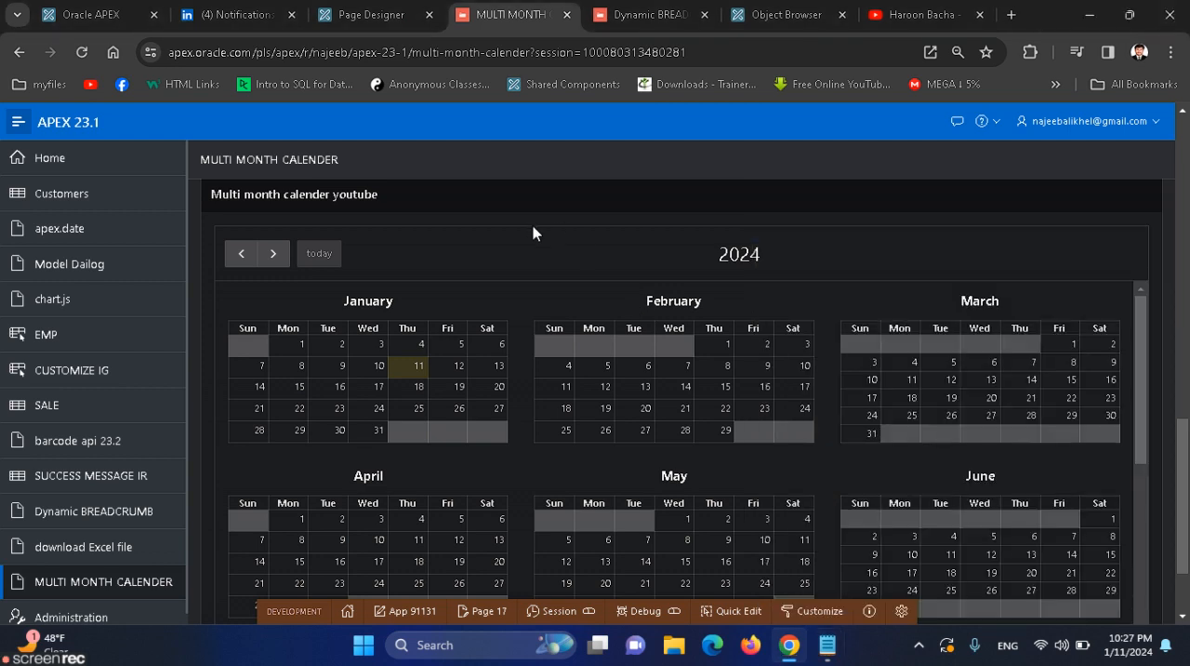
# Add config.multiMonthMaxColumns = 2 to the region's initialization JavaScript function
pyautogui.click(376, 15)
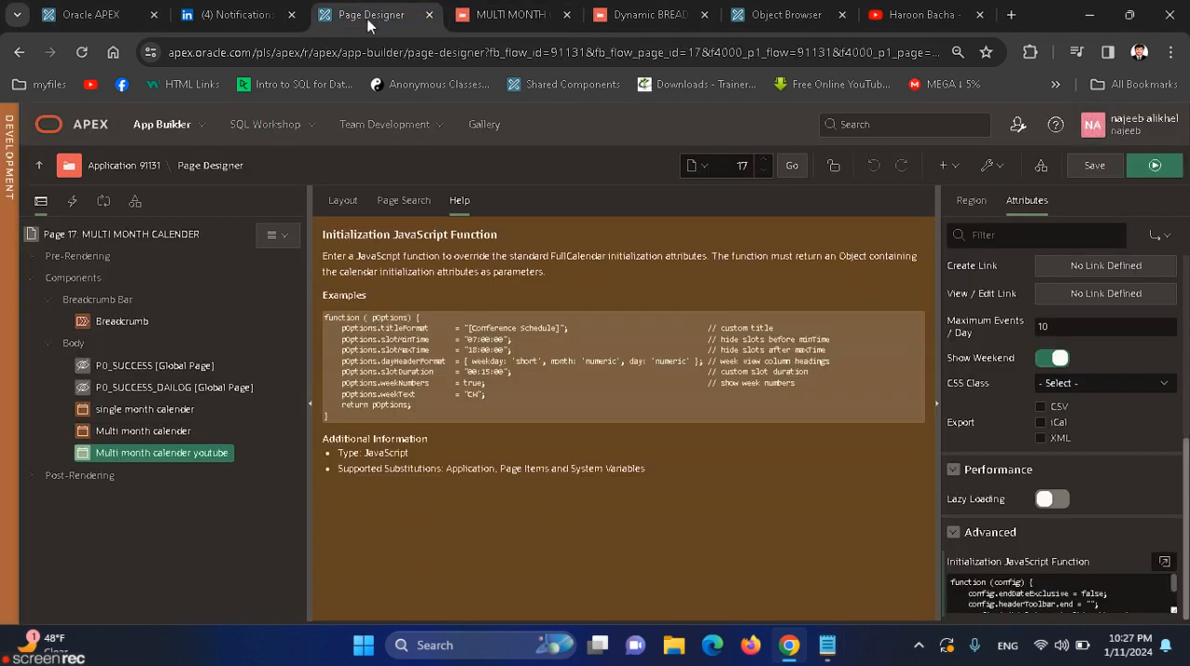
pyautogui.click(1164, 560)
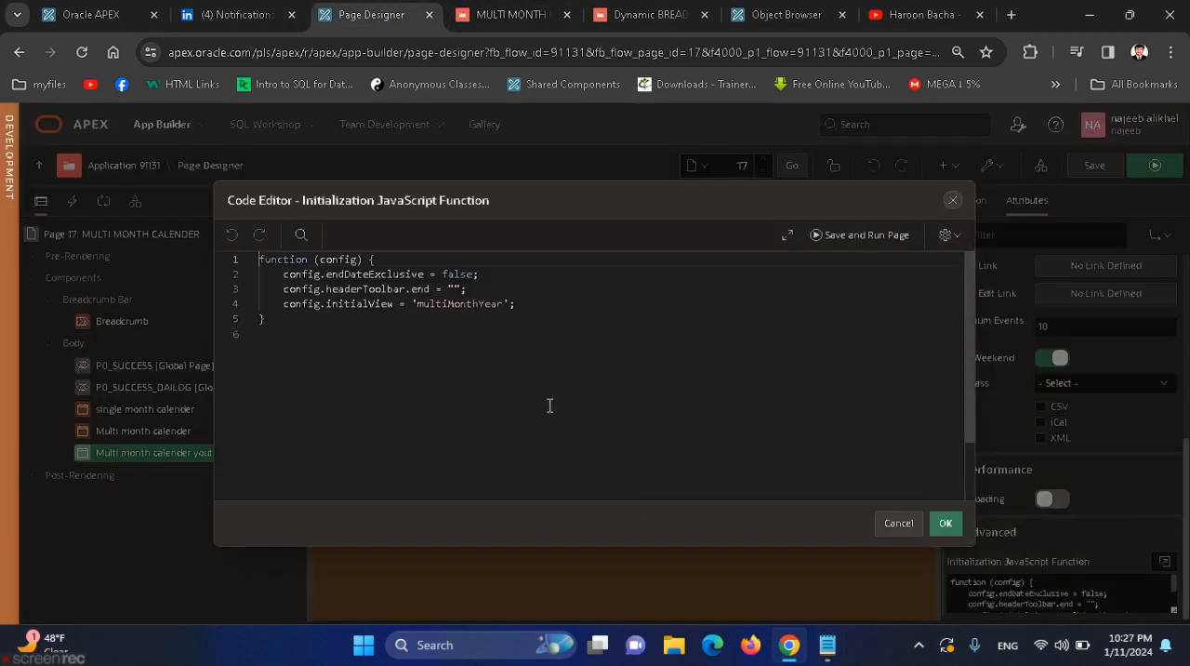
pyautogui.press('ctrl+a')
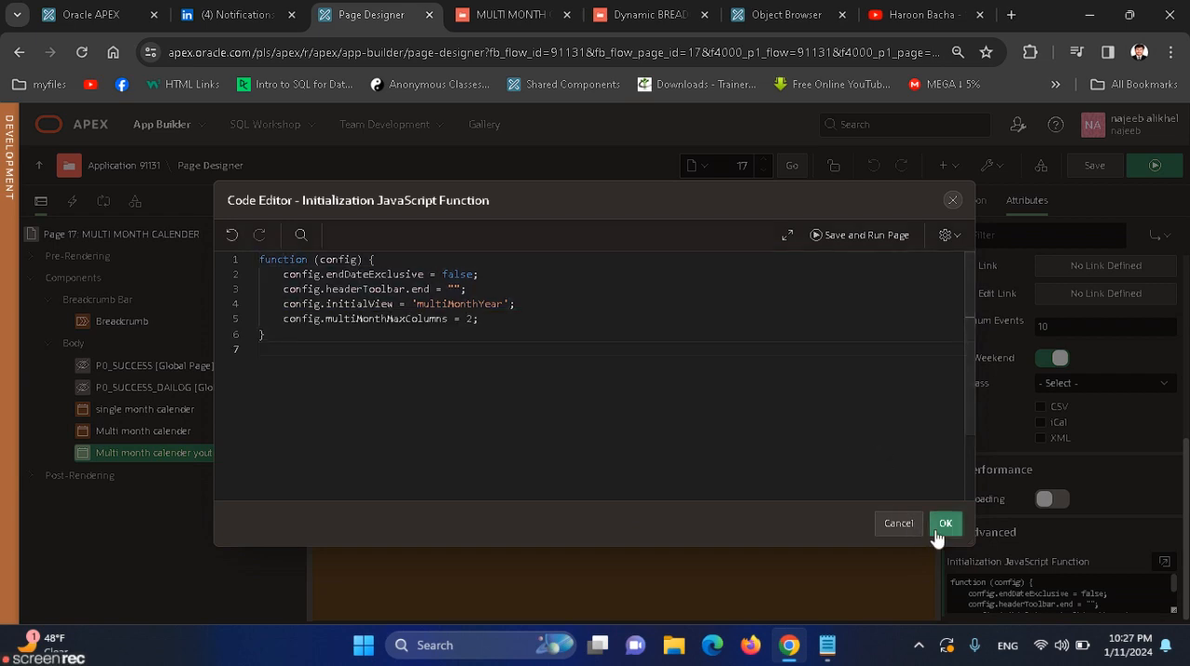
pyautogui.click(944, 522)
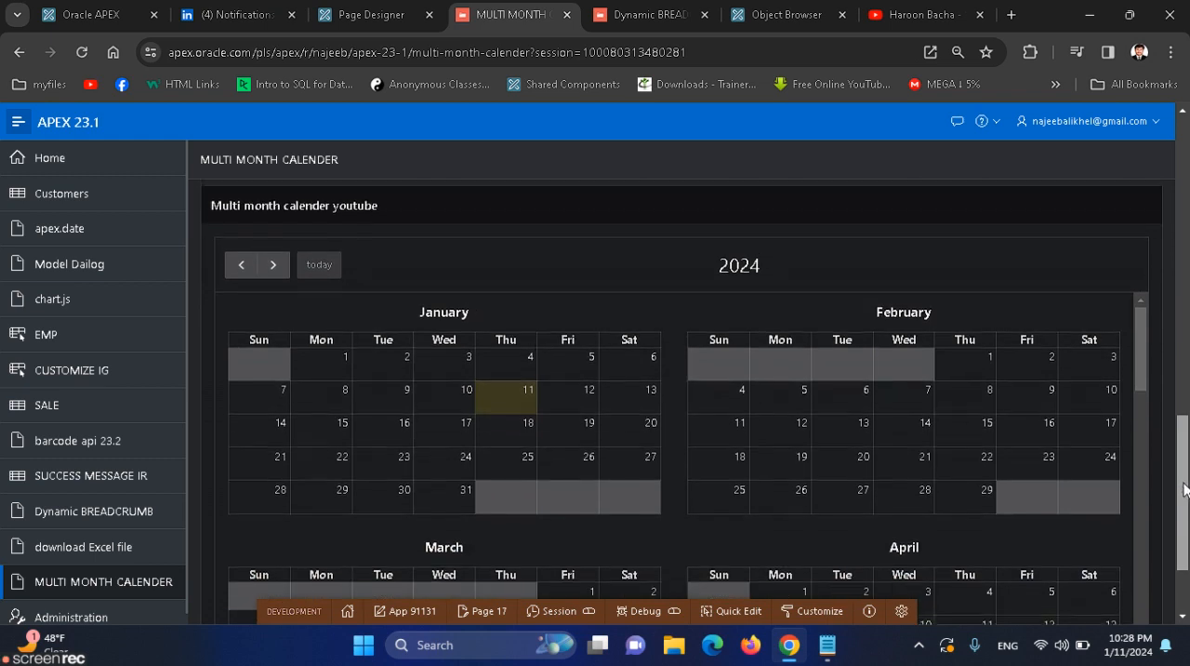
pyautogui.scroll(-3)
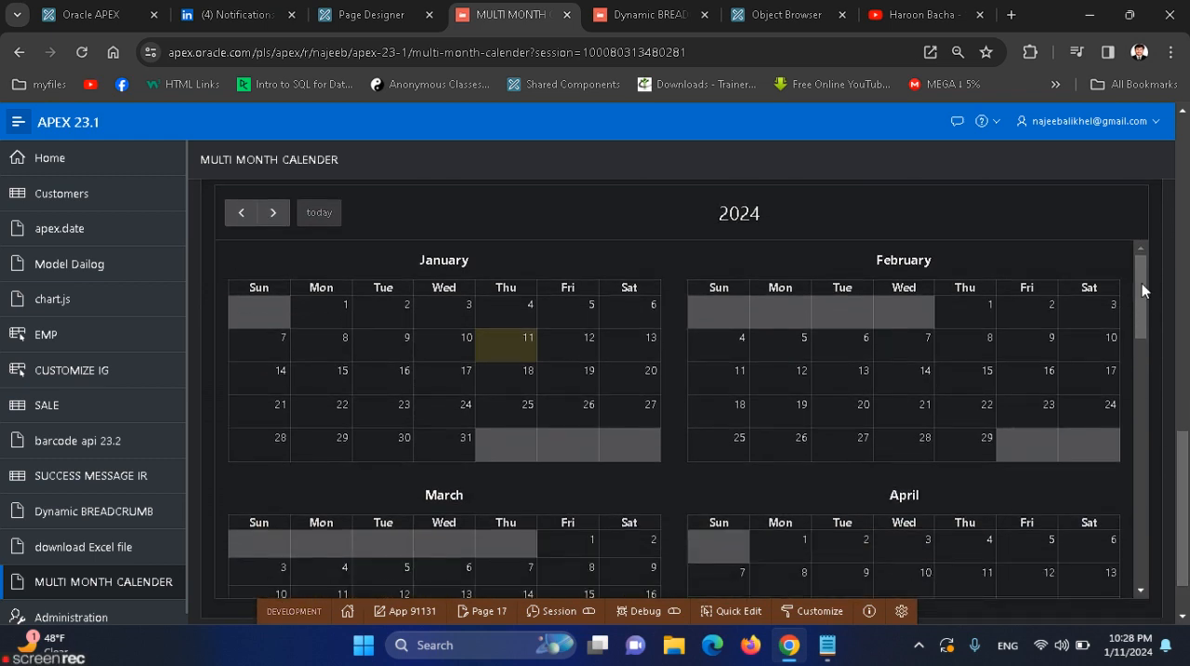
pyautogui.moveTo(1088, 265)
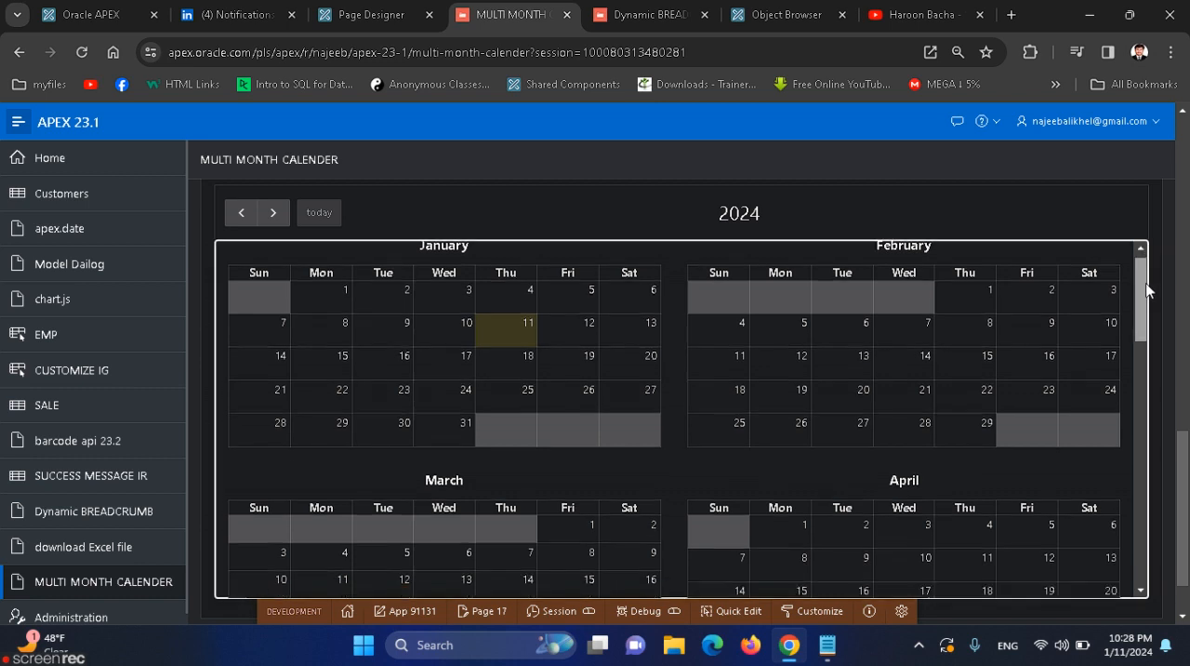
pyautogui.scroll(-3)
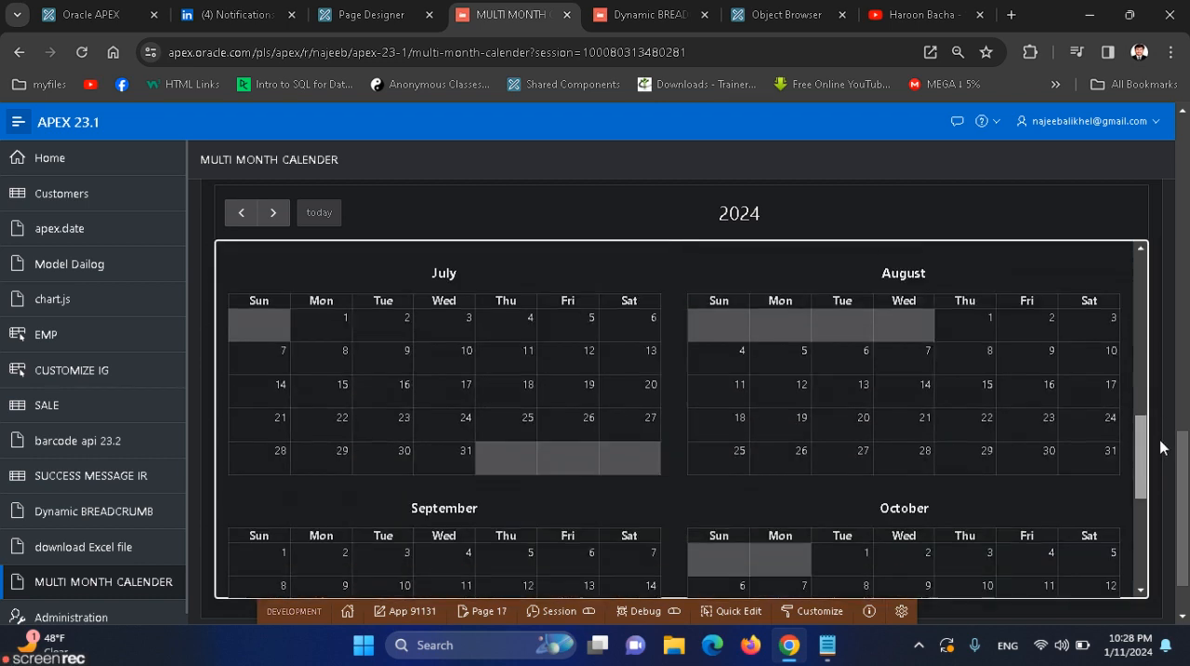
pyautogui.scroll(-3)
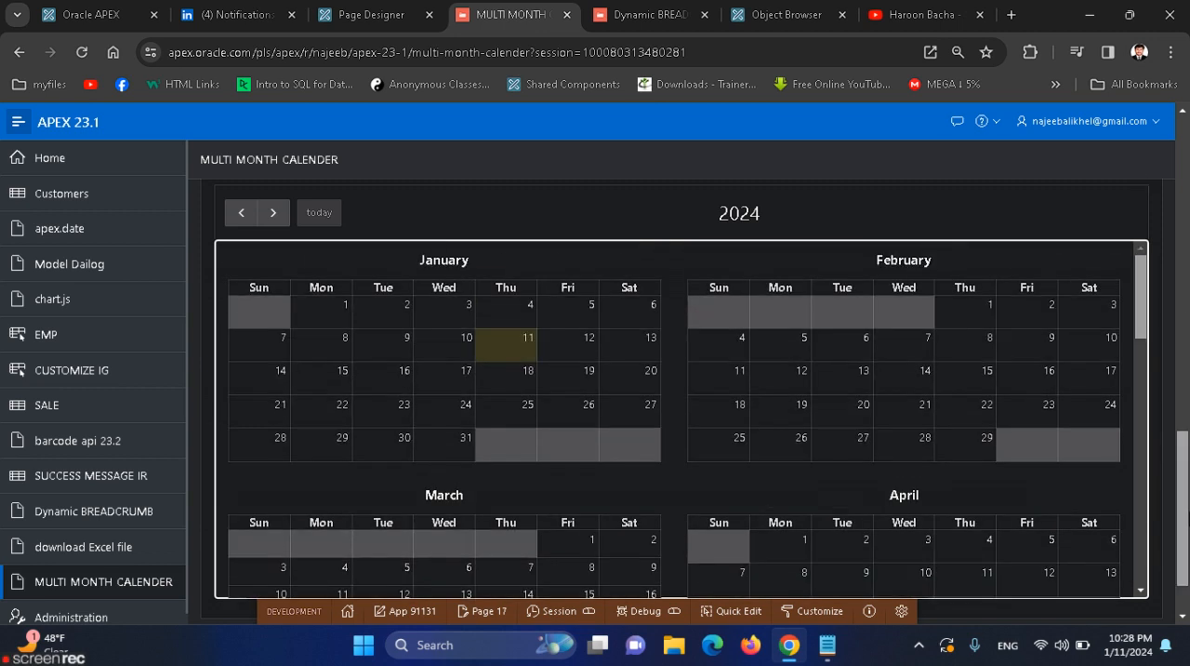
pyautogui.scroll(-3)
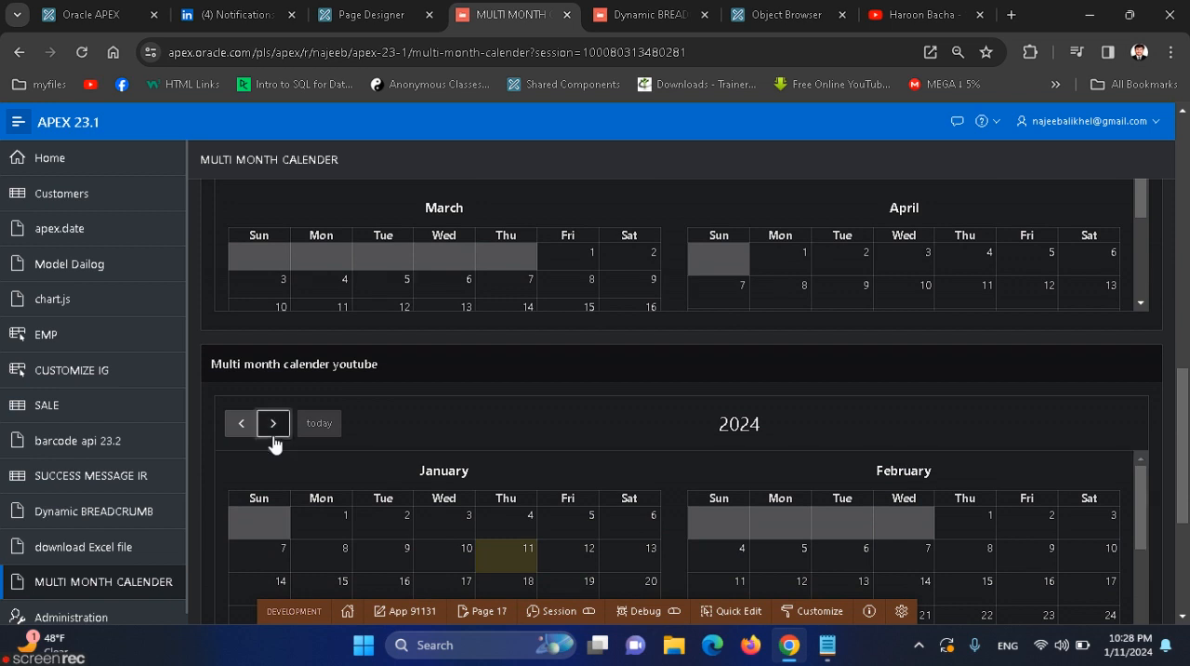
pyautogui.click(273, 423)
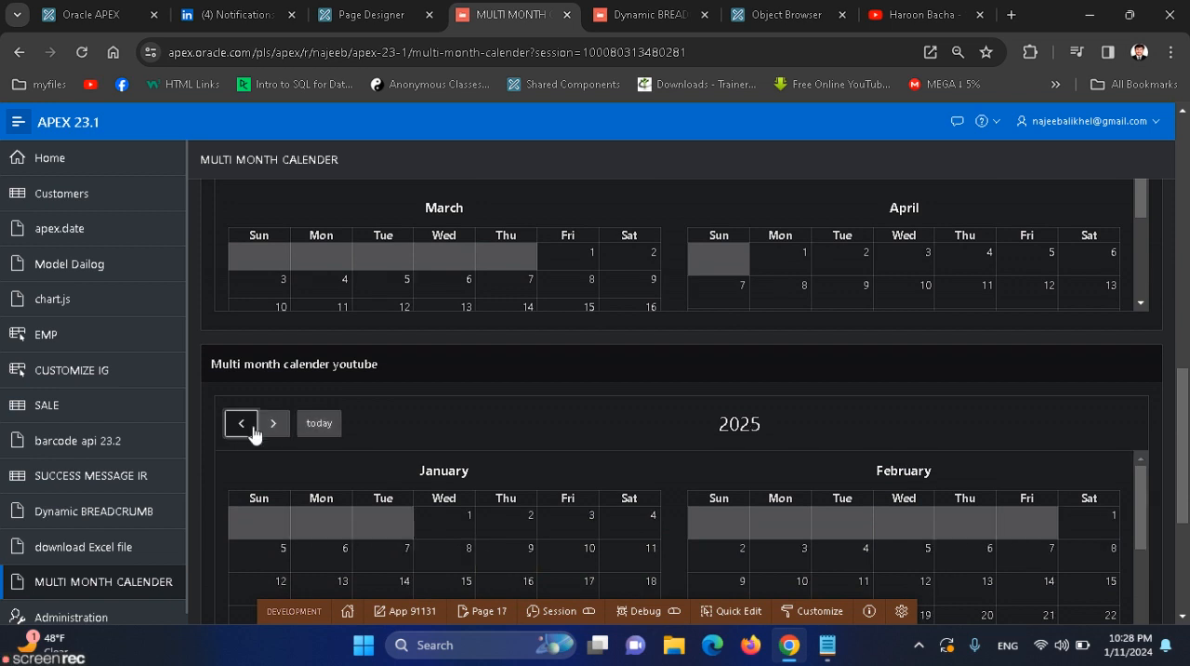
pyautogui.click(241, 423)
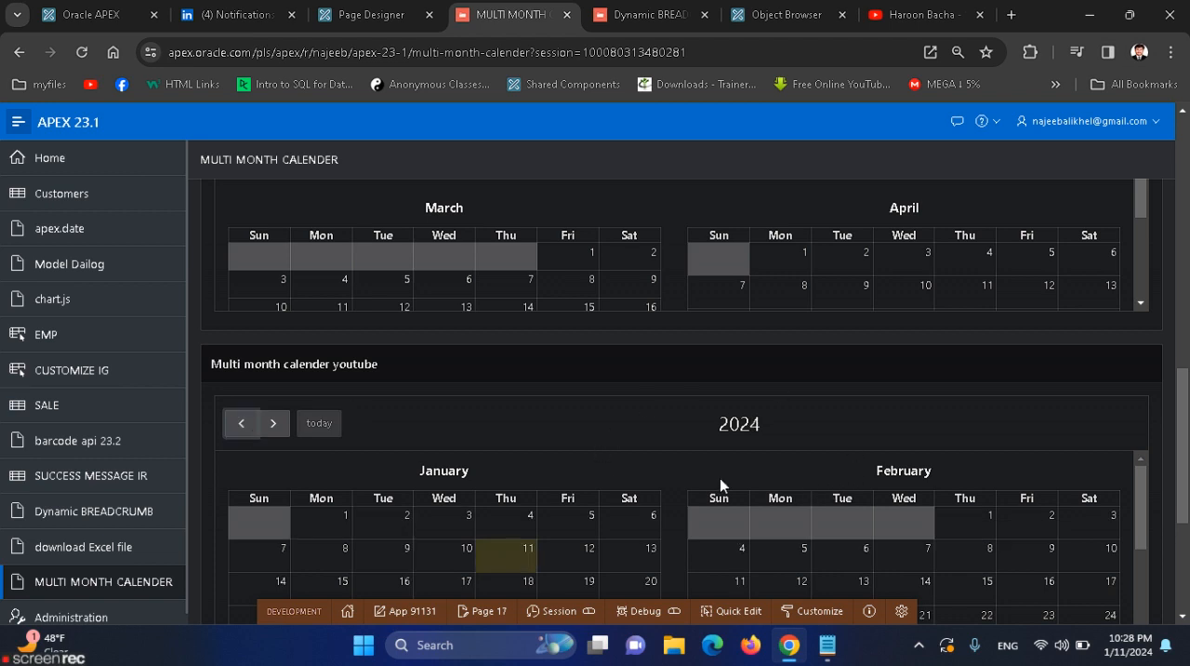
pyautogui.moveTo(1113, 360)
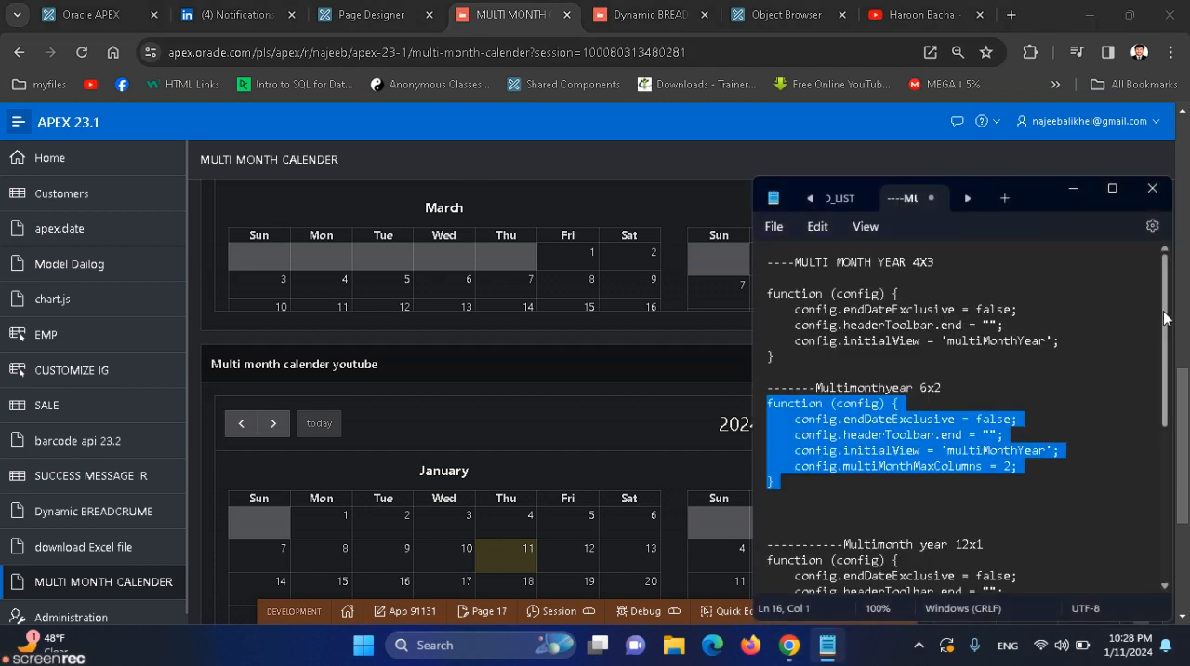
# Scroll Notepad to the Multimonth year 12x1 function block
pyautogui.scroll(-3)
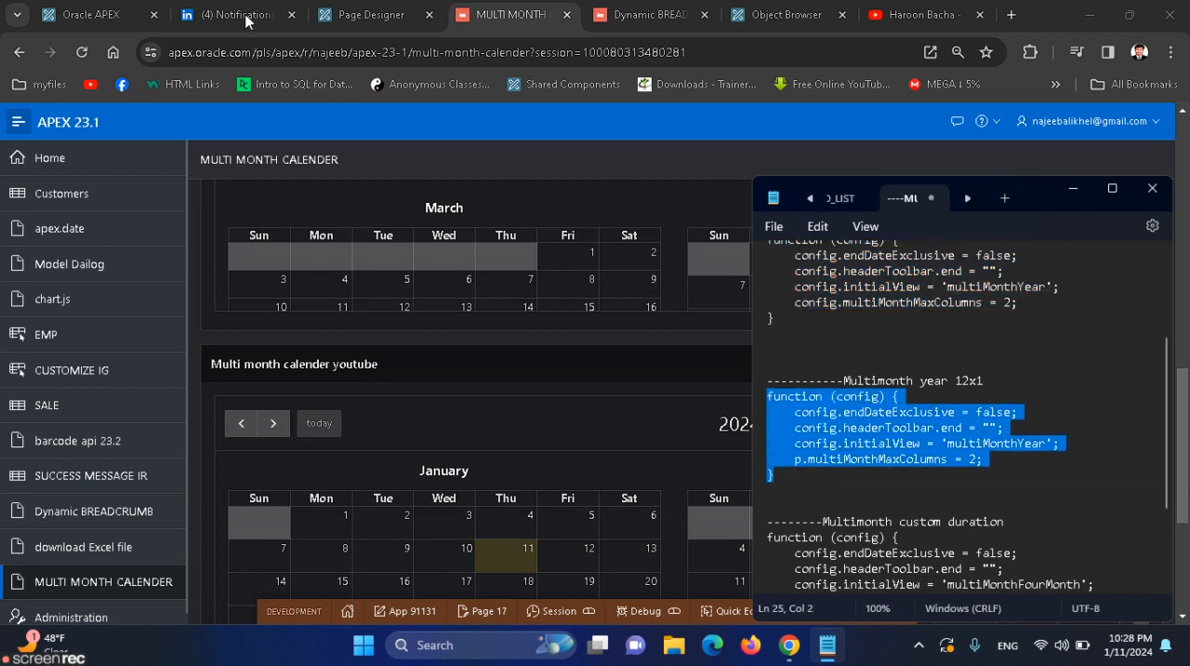
# Dismiss the Focus Page notice and open the two-column initialization function in the code editor
pyautogui.click(370, 14)
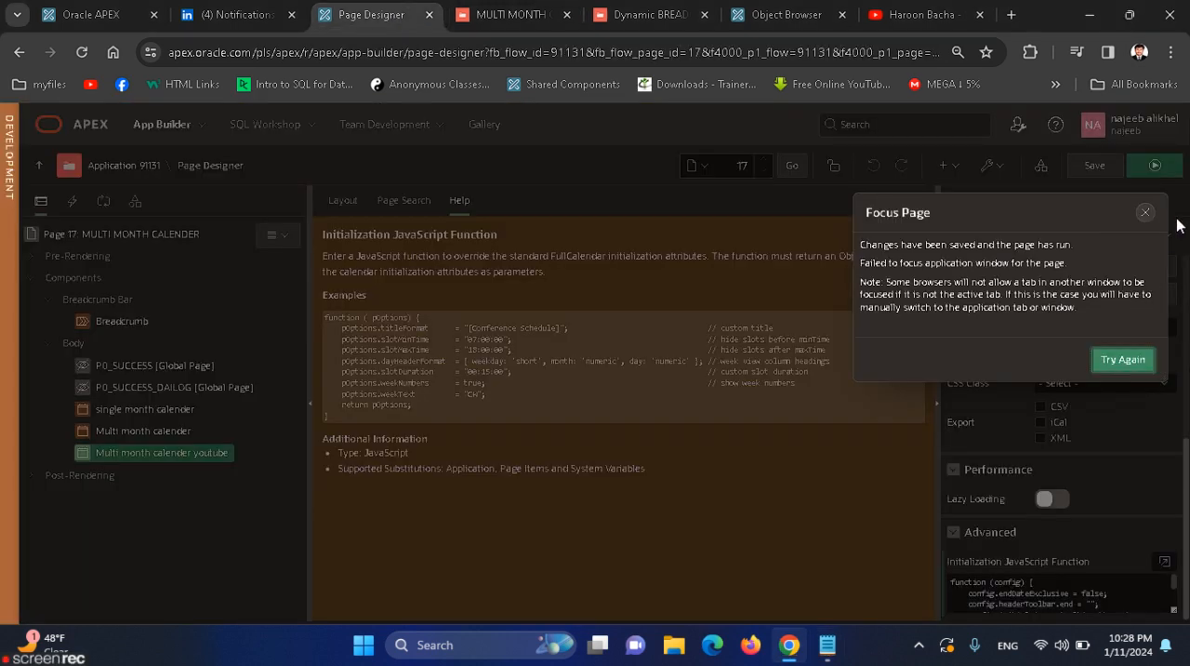
pyautogui.click(1145, 212)
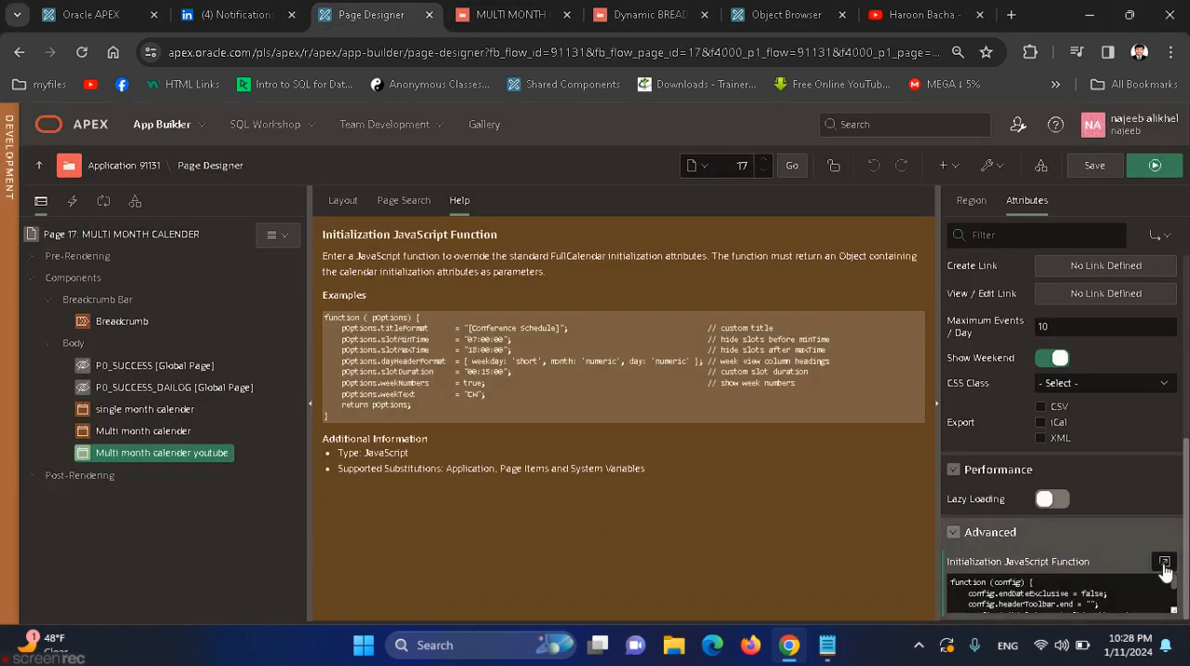
pyautogui.click(1164, 560)
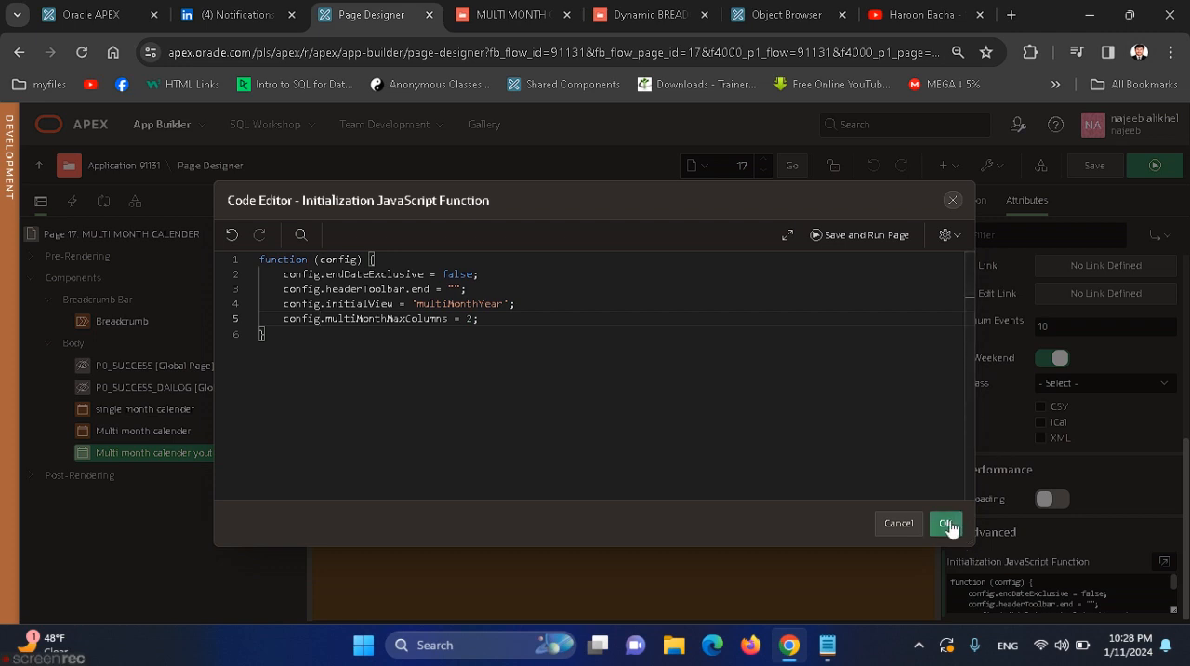
pyautogui.moveTo(688, 540)
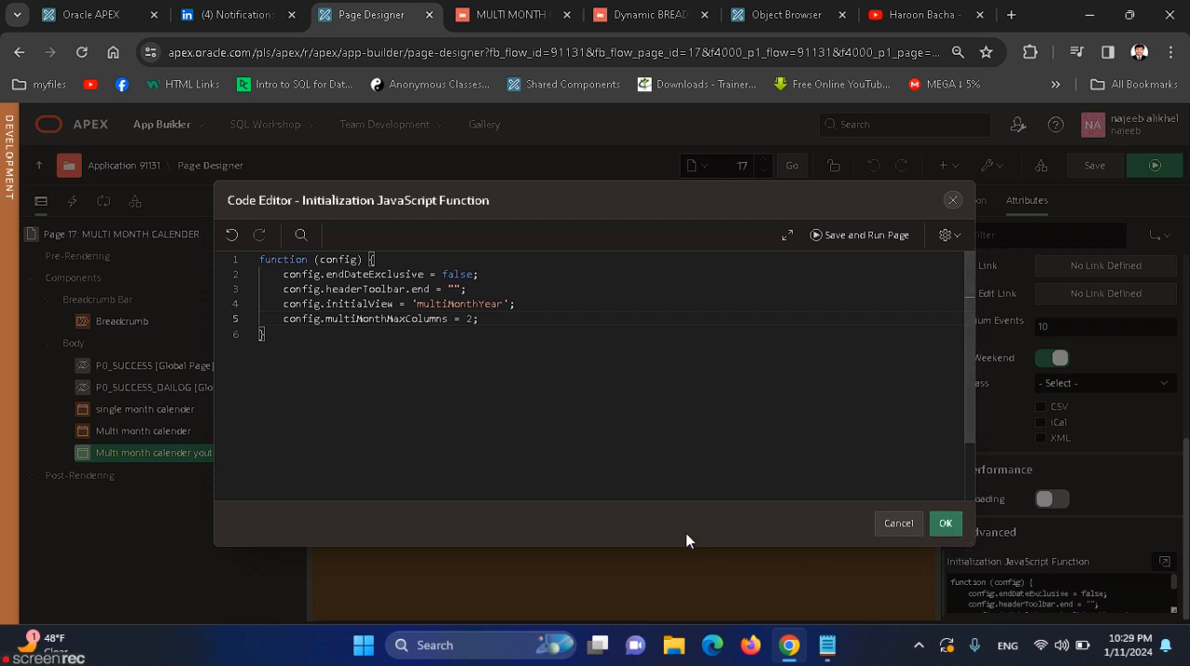
pyautogui.moveTo(756, 480)
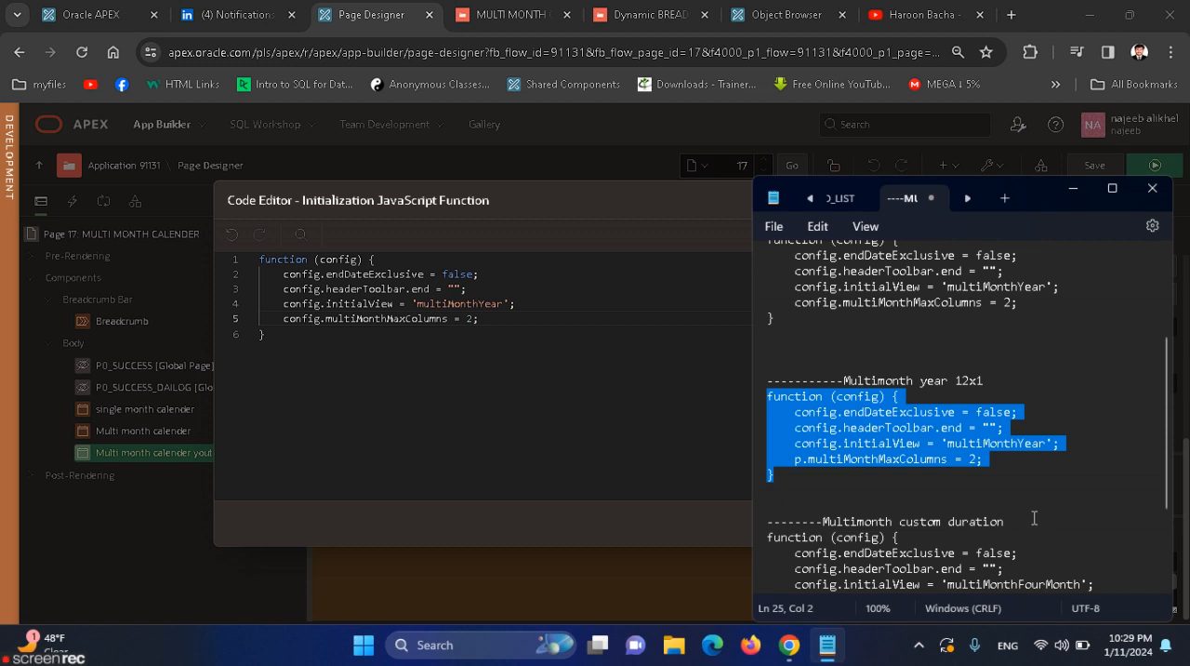
# In Notepad, clear the text selection and scroll to the Multimonth custom duration snippet
pyautogui.click(897, 536)
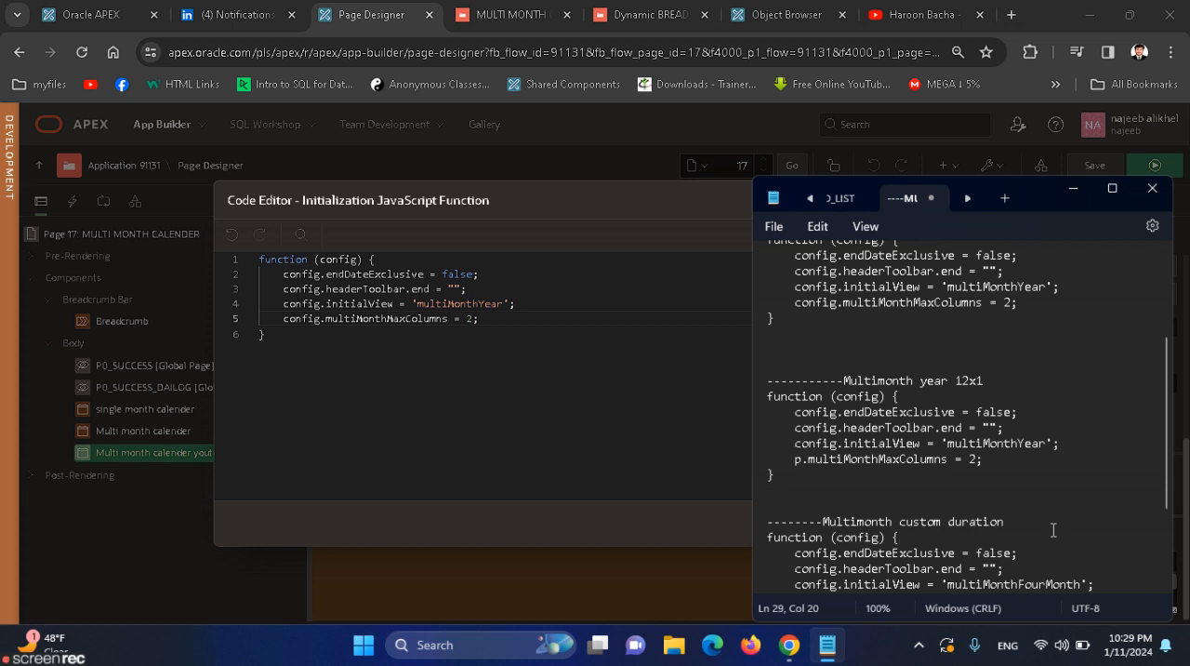
pyautogui.click(898, 536)
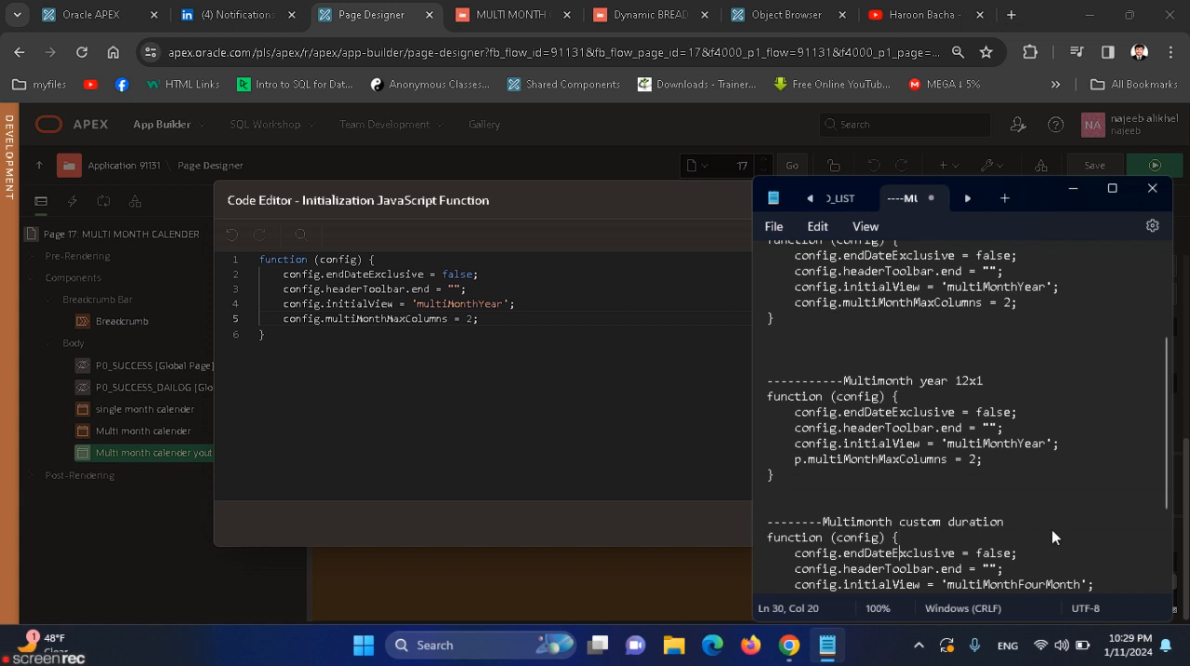
pyautogui.scroll(-3)
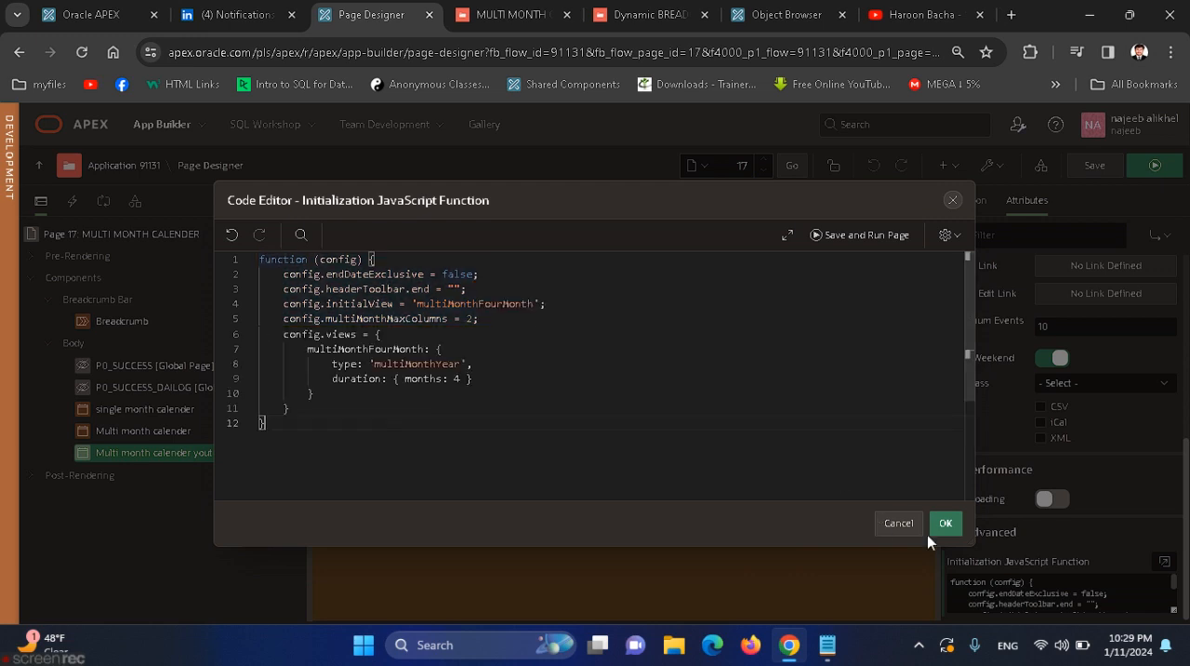
# Accept the code setting a multiMonthFourMonth view with multiMonthYear type and four-month duration
pyautogui.click(944, 523)
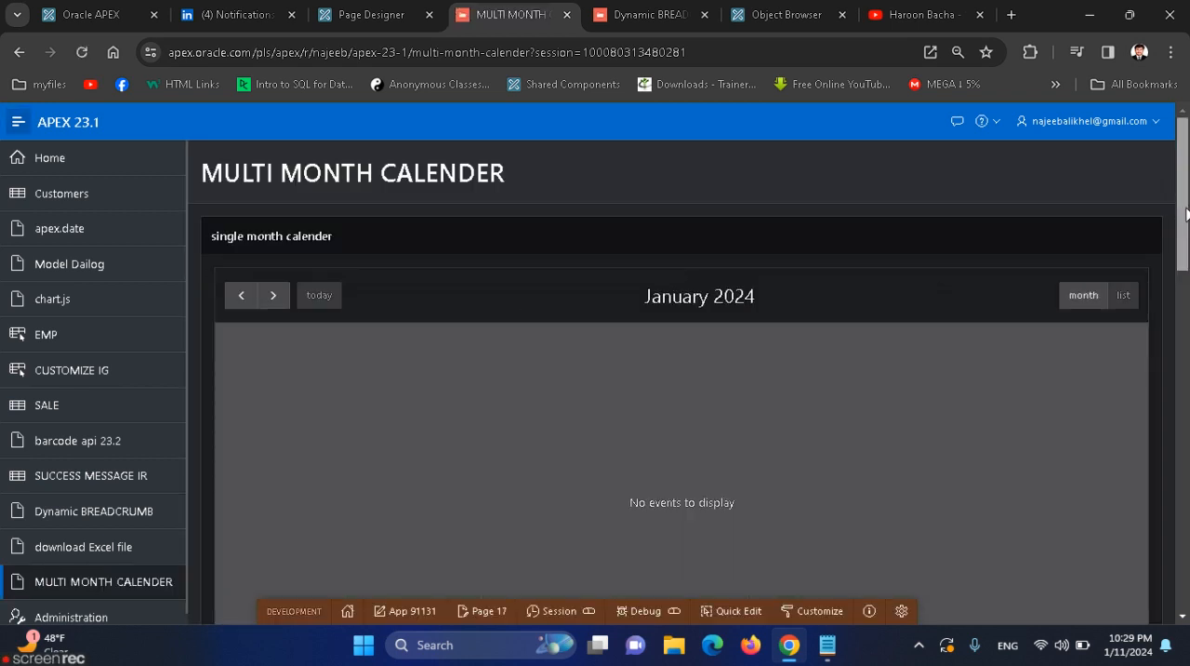
# Scroll through the January – April 2024 calendar, advance months, and dismiss the Focus Page notice
pyautogui.scroll(-3)
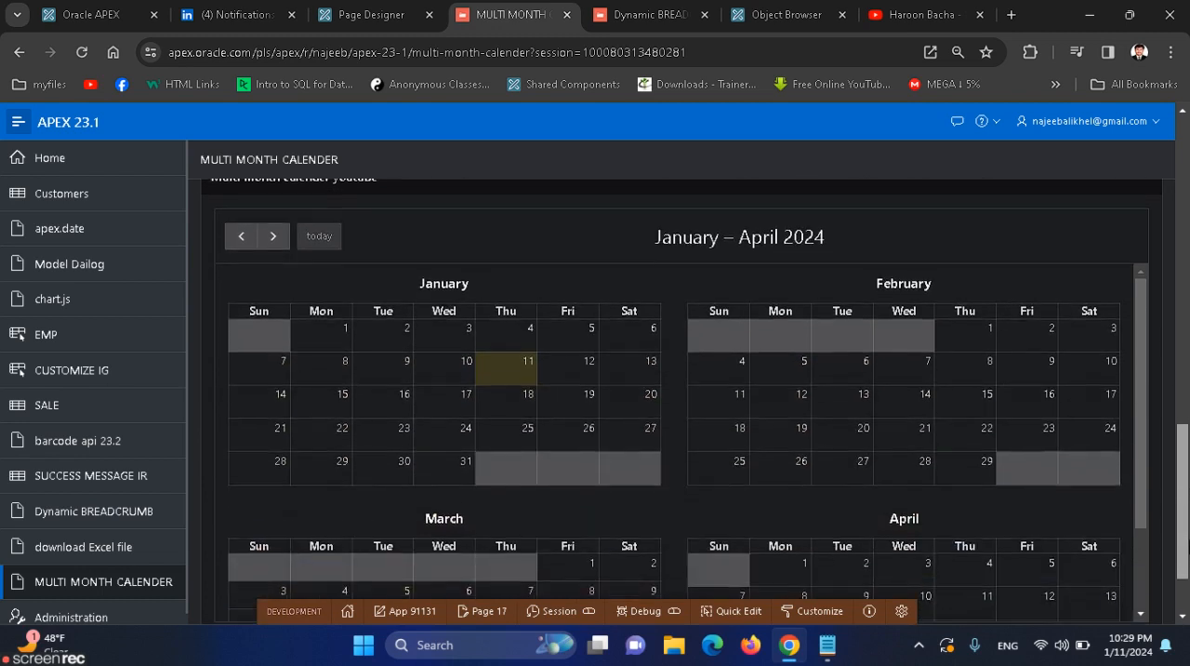
pyautogui.scroll(-3)
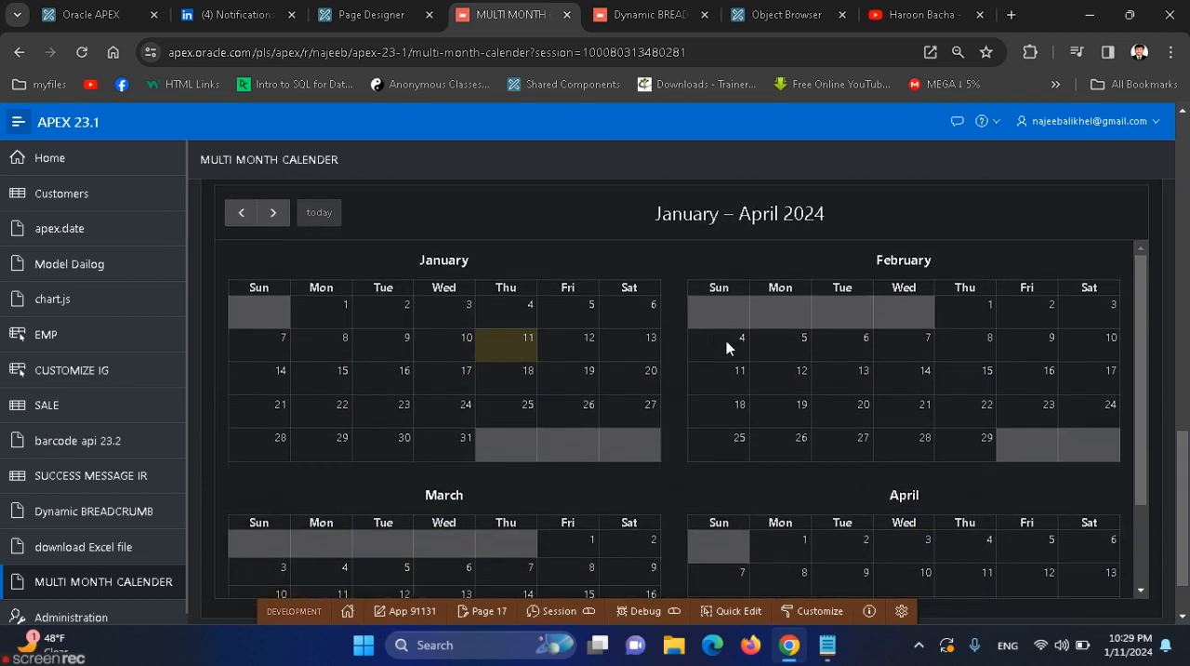
pyautogui.moveTo(1063, 449)
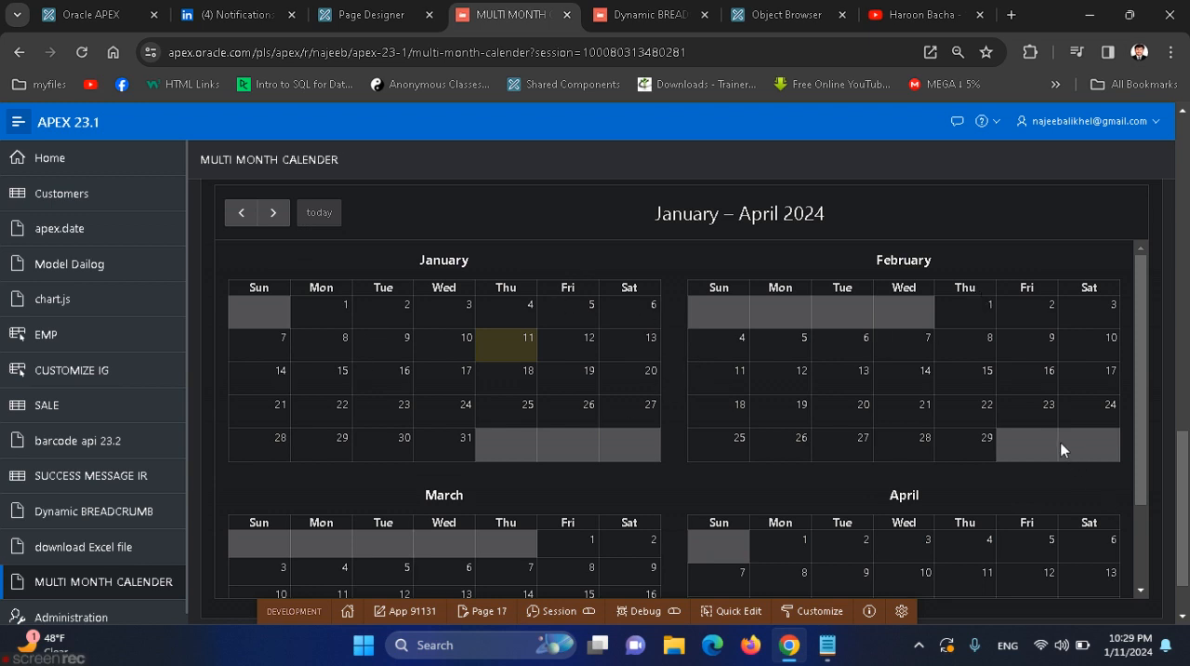
pyautogui.scroll(-3)
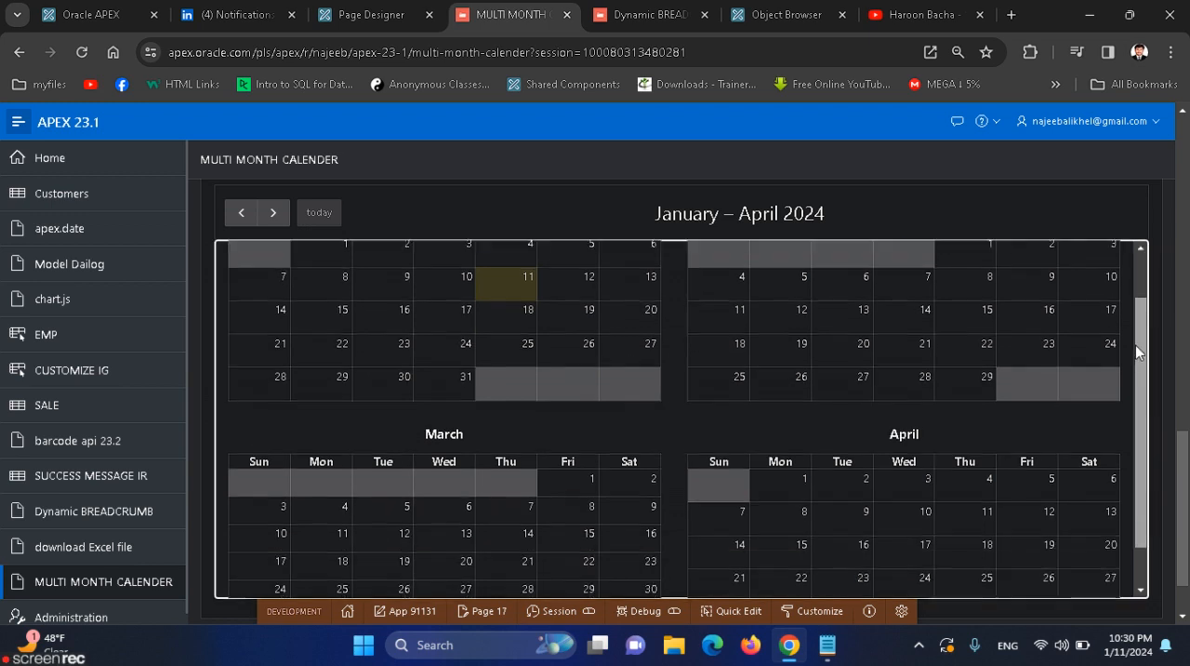
pyautogui.scroll(-3)
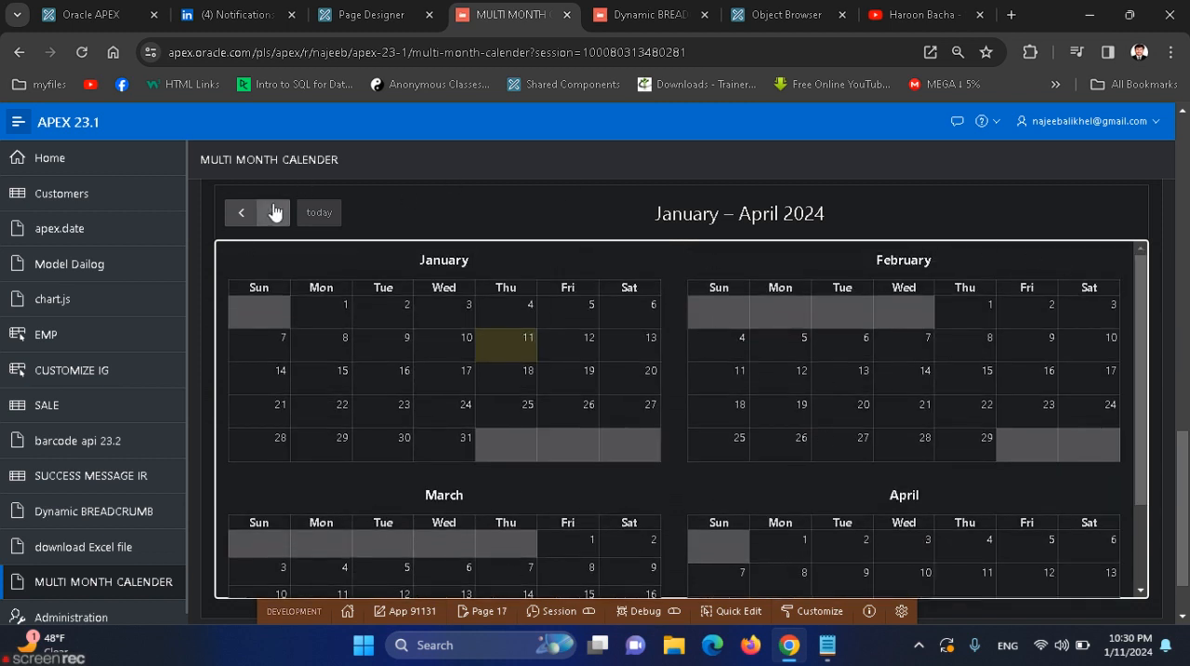
pyautogui.moveTo(274, 212)
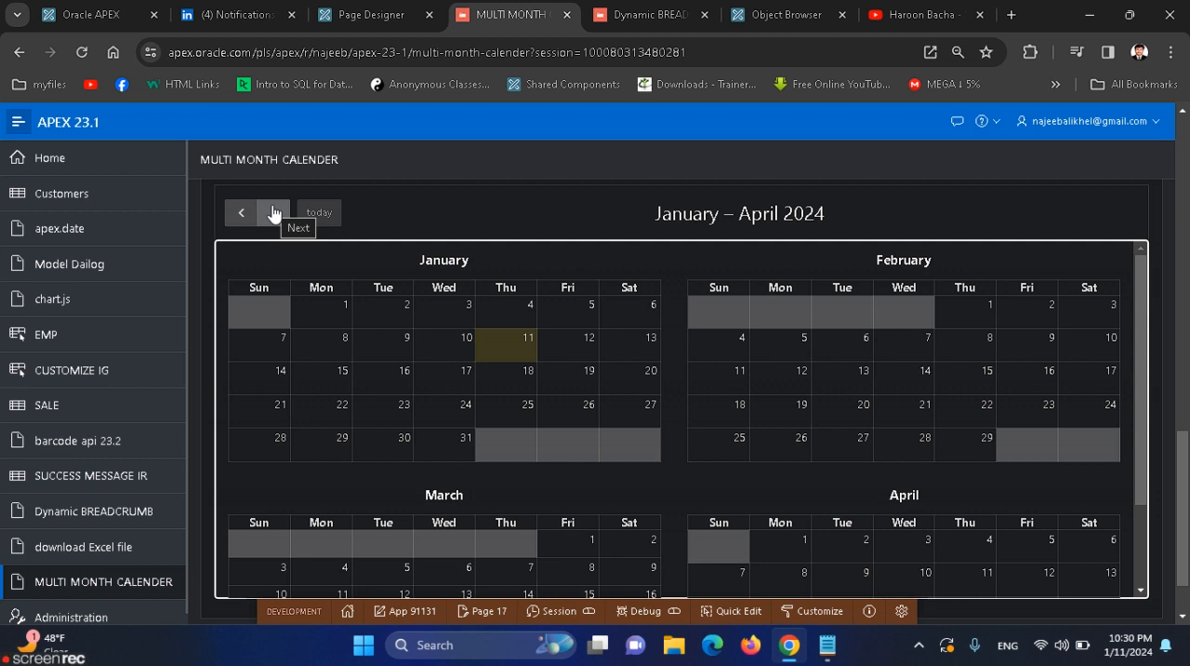
pyautogui.click(376, 14)
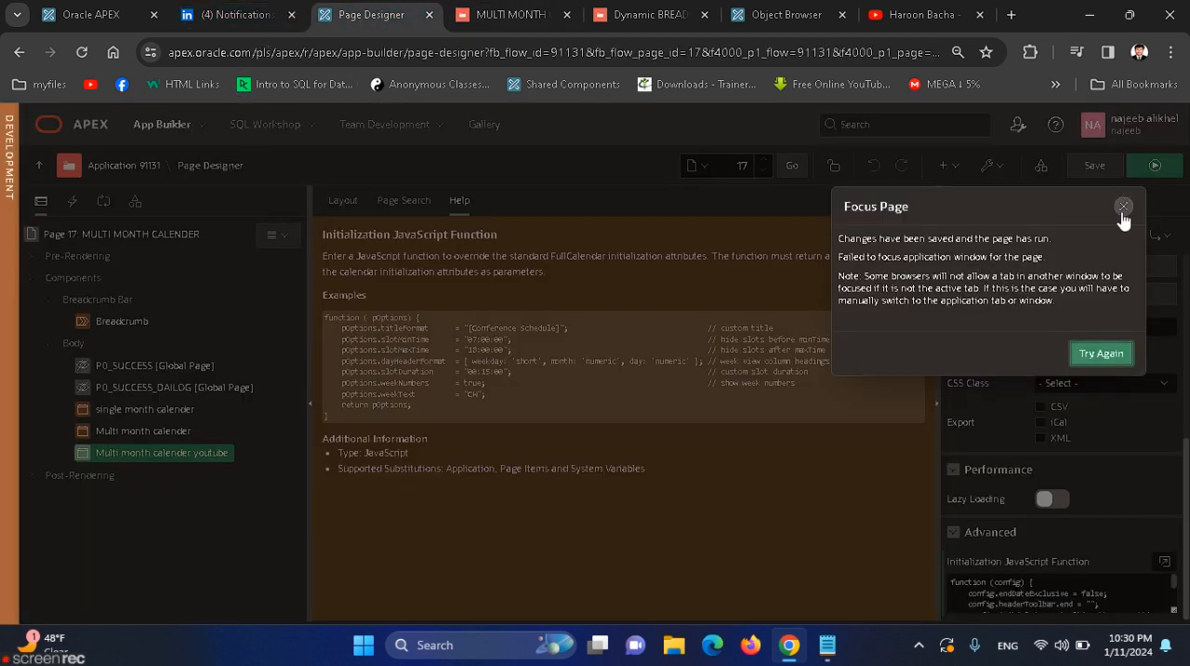
pyautogui.click(1123, 205)
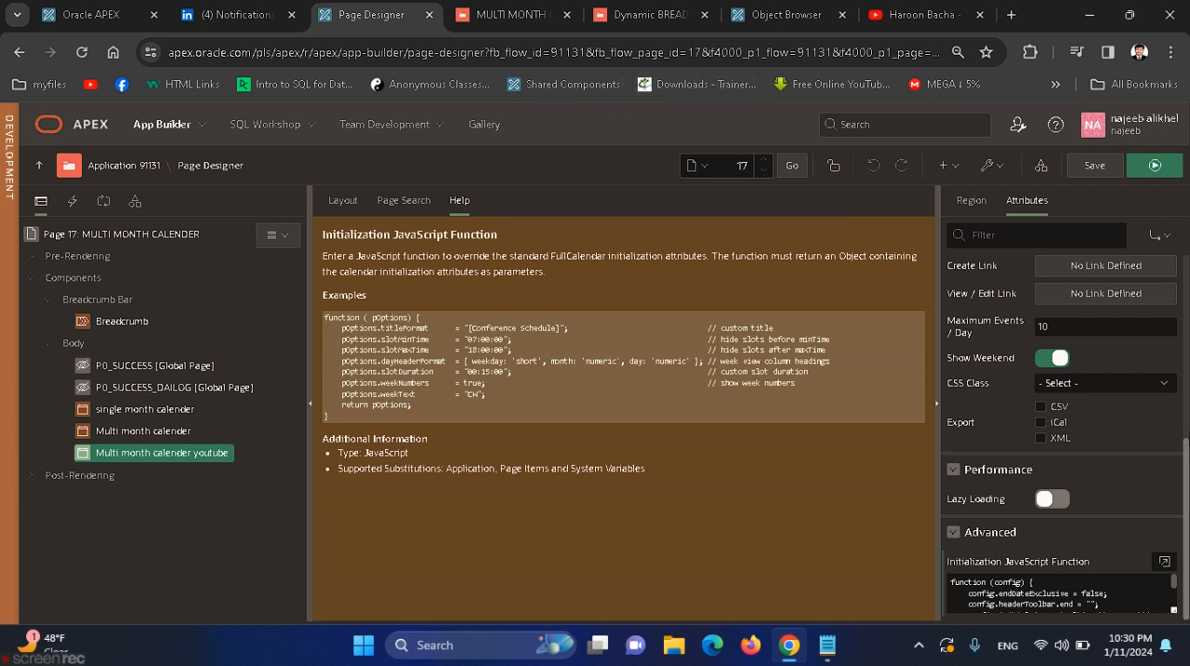
pyautogui.moveTo(221, 150)
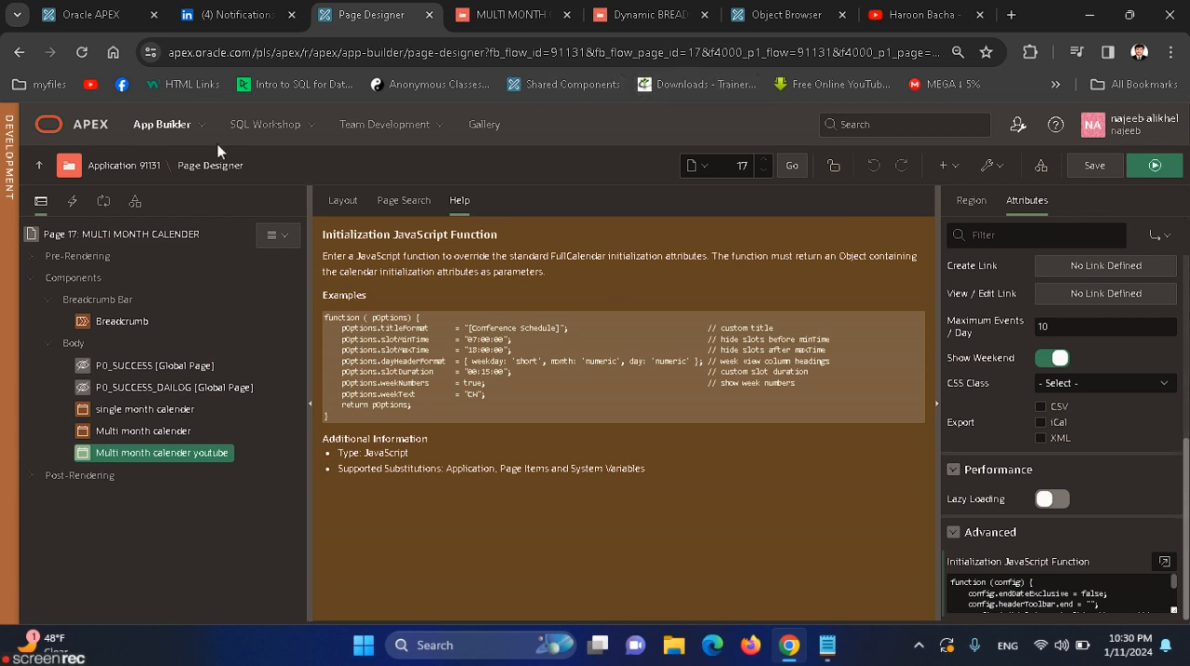